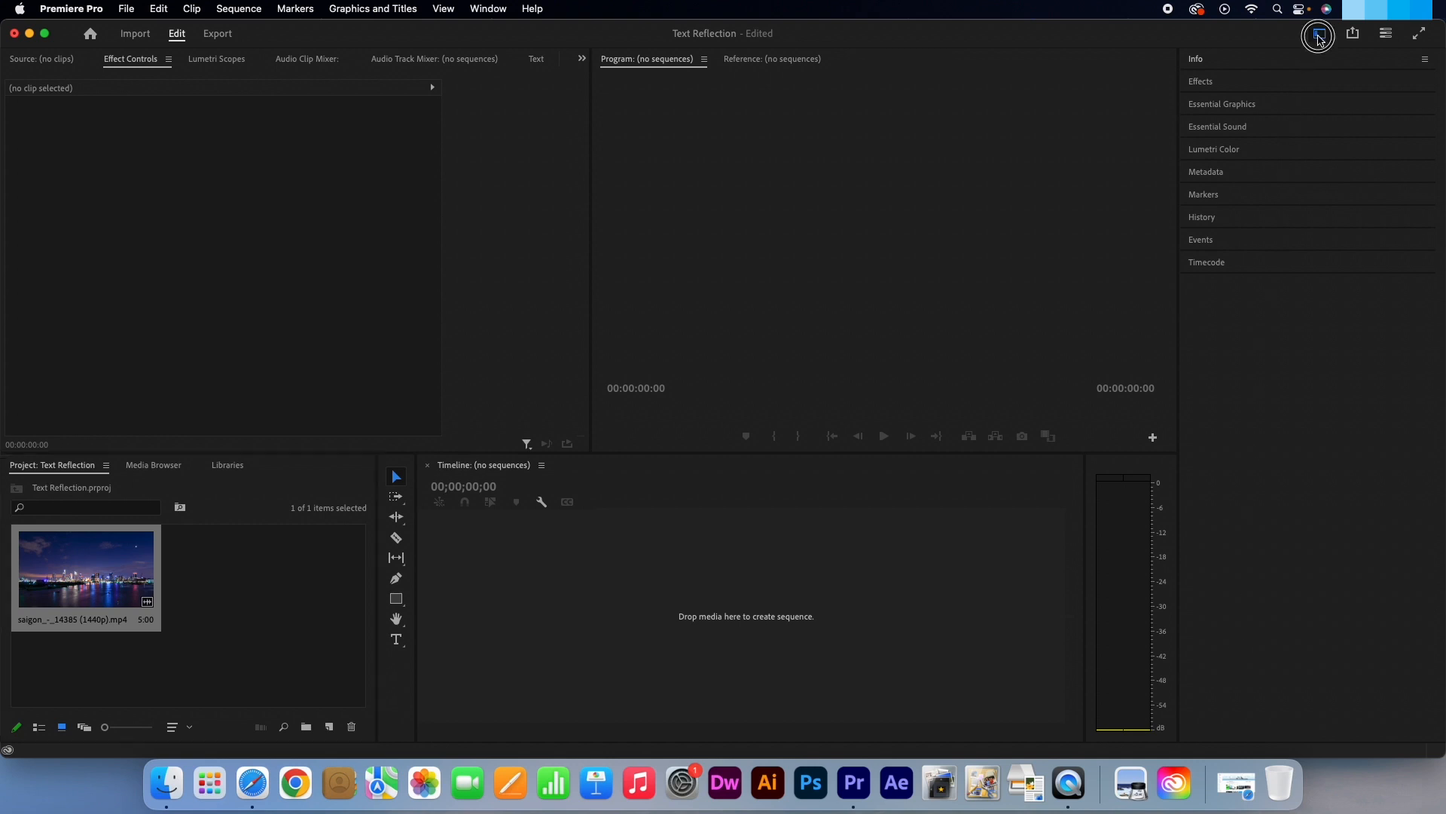
Create a sequence from the Saigon clip with a TEXT title on V2.
{"action": "left_click", "coordinate": [1317, 35]}
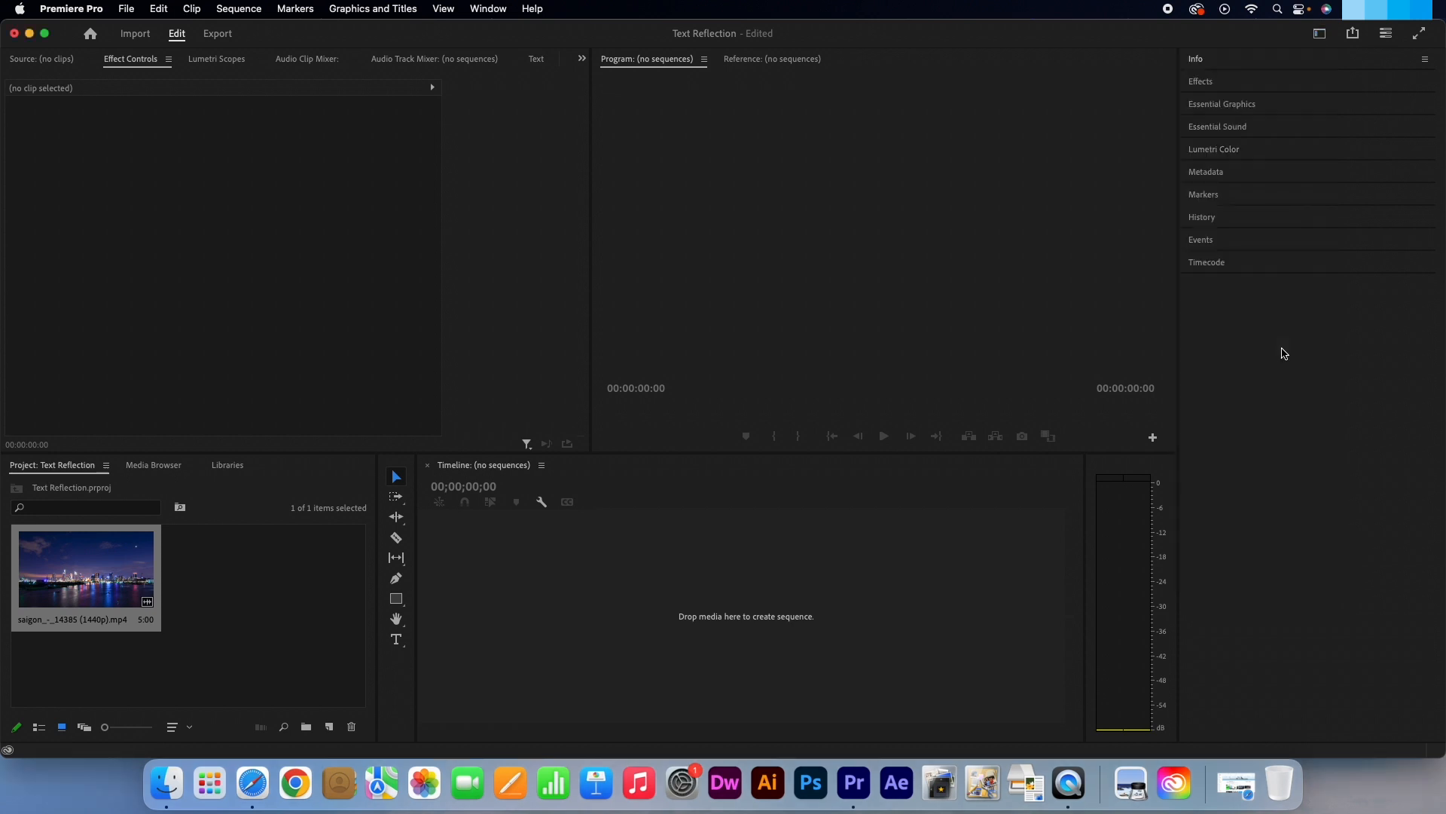
{"action": "mouse_move", "coordinate": [112, 579]}
{"action": "type", "text": "TEXT"}
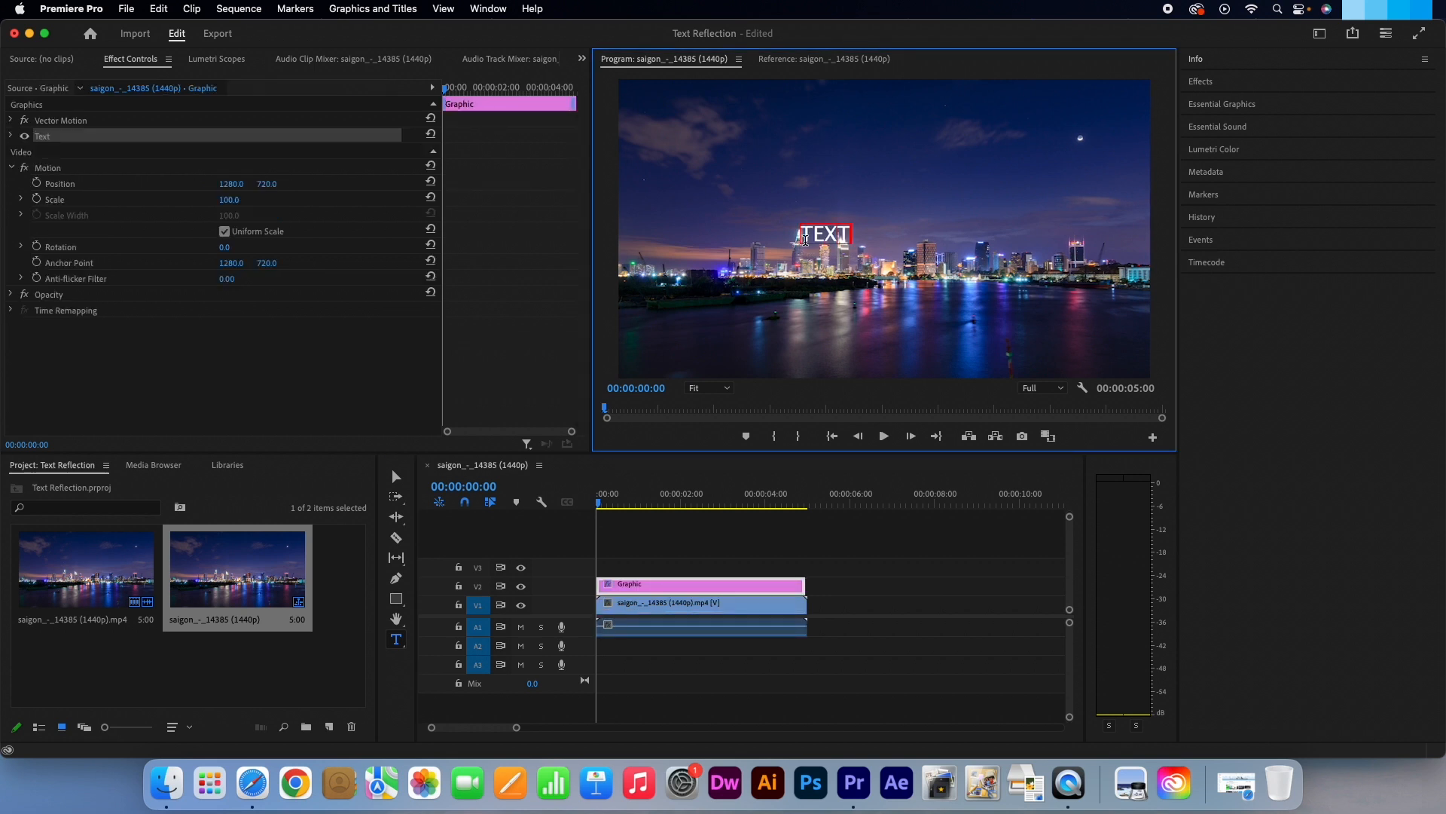
{"action": "mouse_move", "coordinate": [920, 227]}
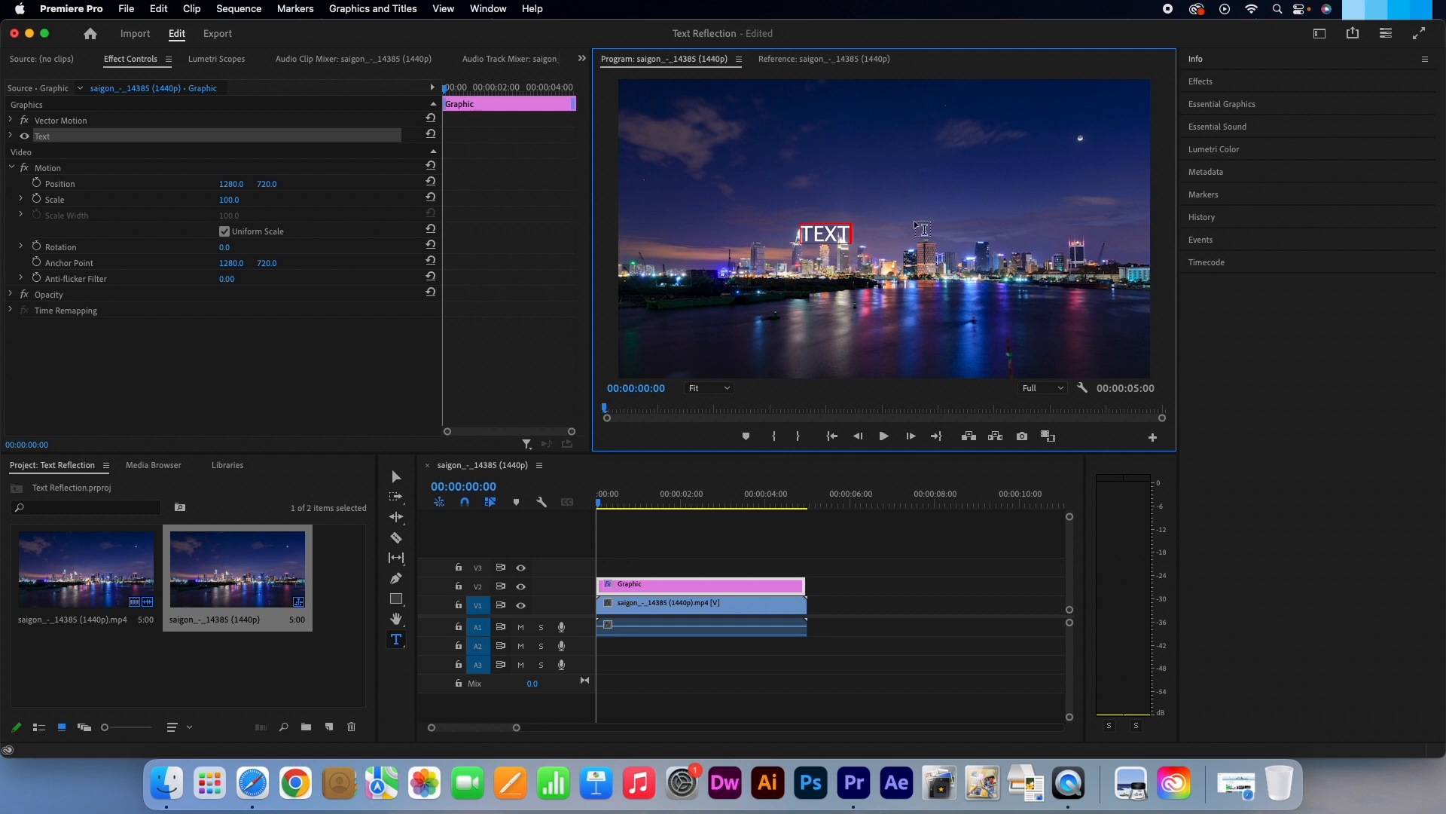
{"action": "mouse_move", "coordinate": [1262, 107]}
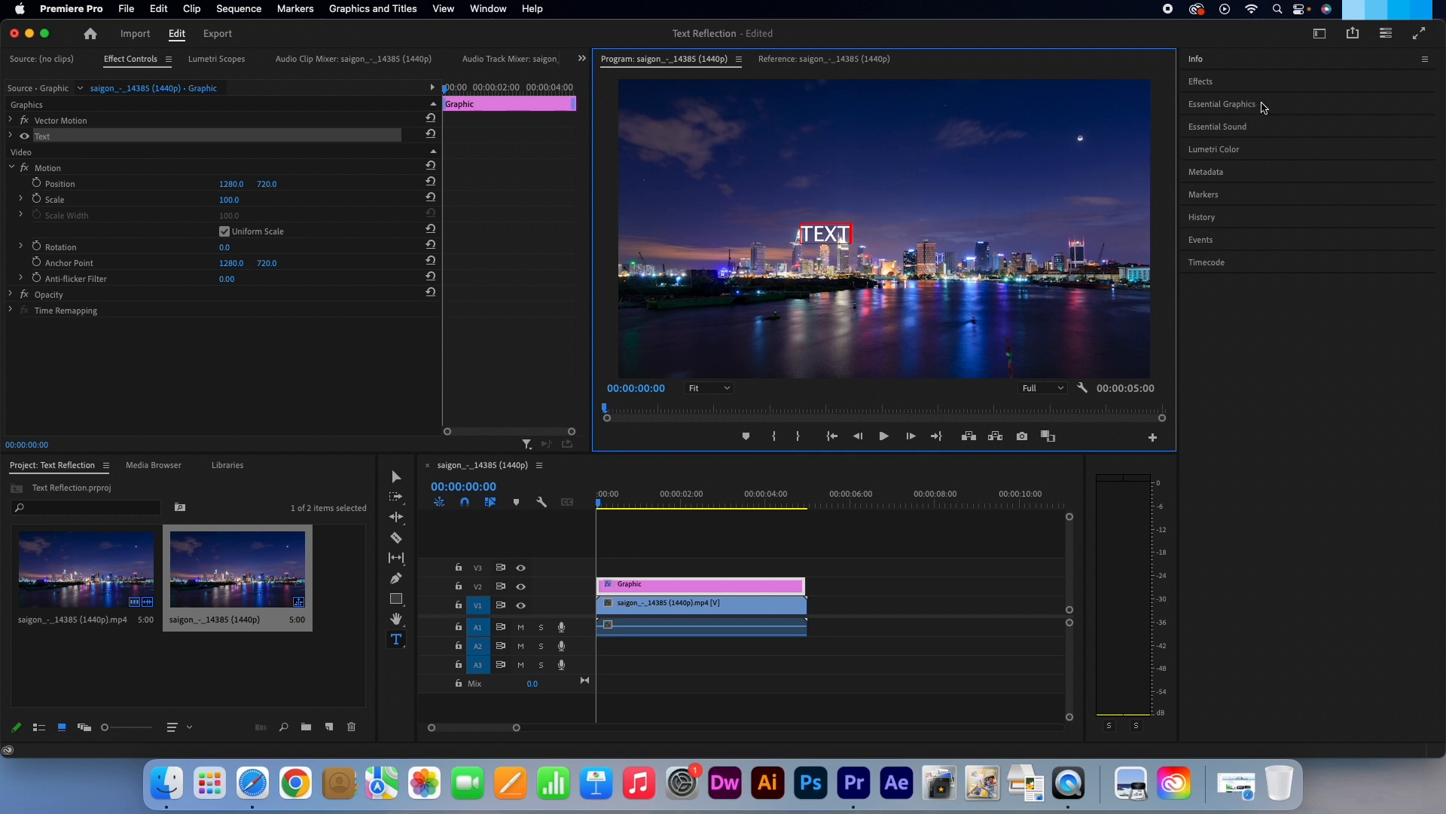
Style the TEXT title in Apparat Bold at size 500 and centre it in the frame.
{"action": "left_click", "coordinate": [1222, 103]}
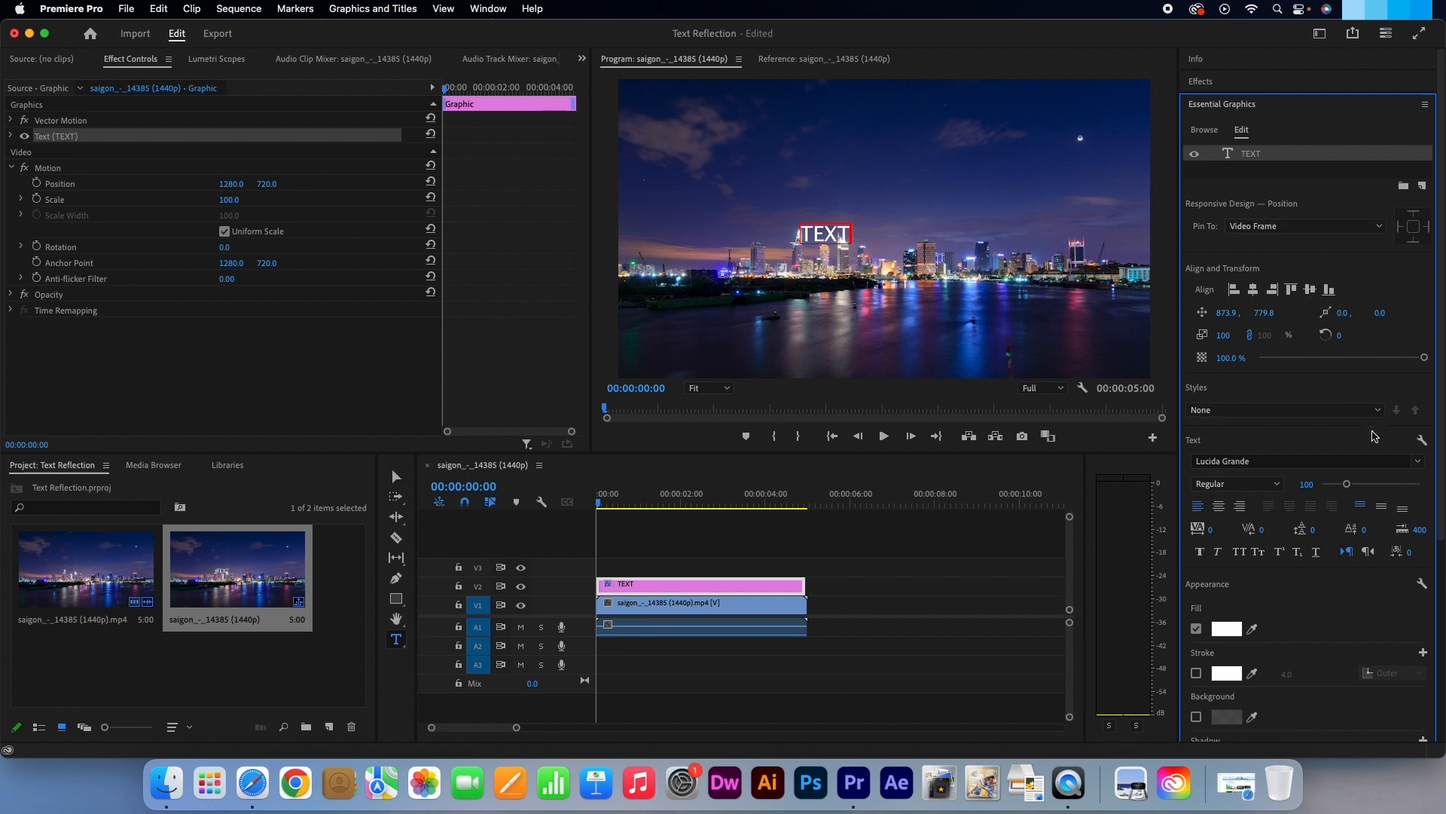
{"action": "mouse_move", "coordinate": [1360, 500]}
{"action": "type", "text": "appa"}
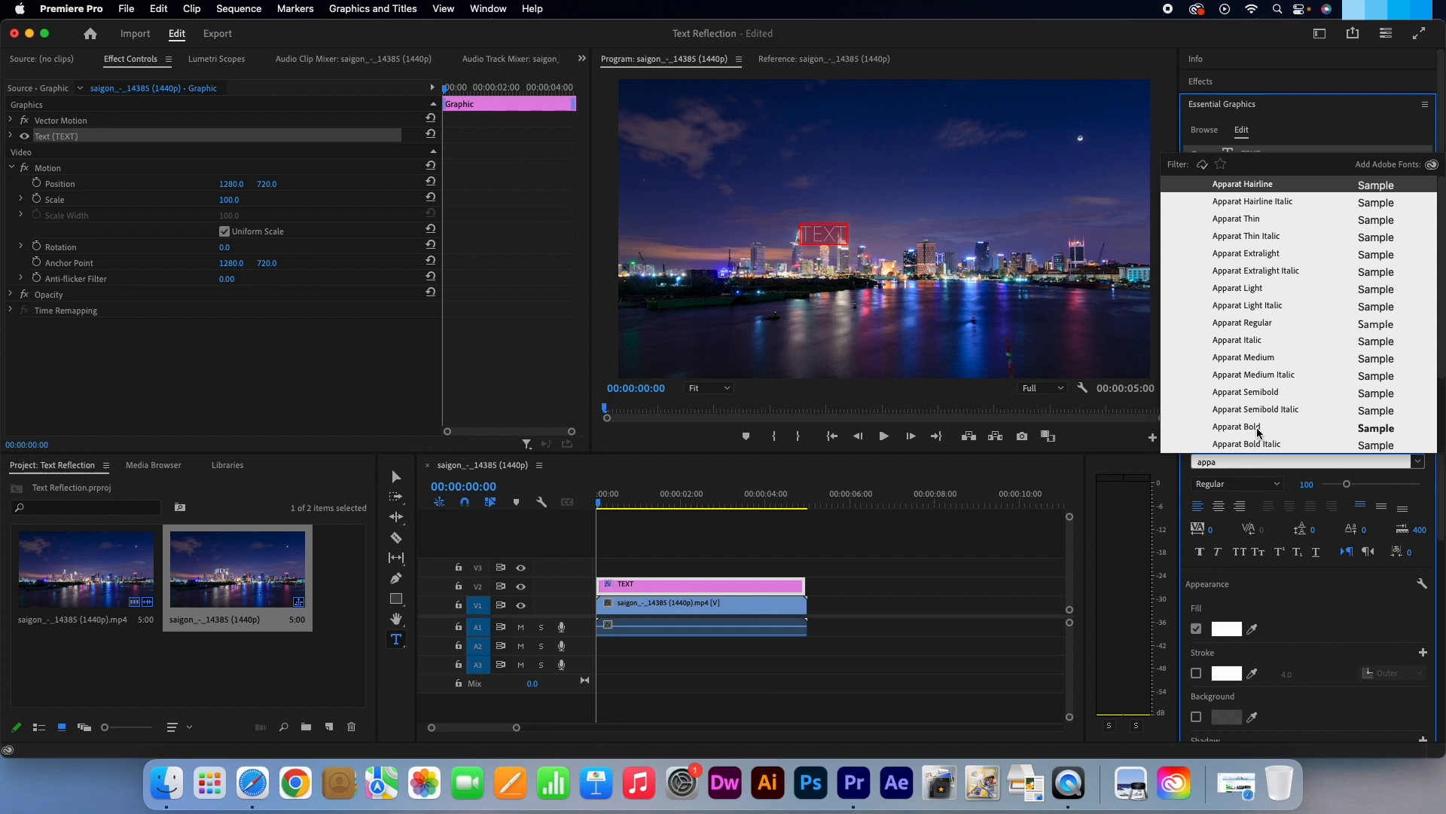
{"action": "left_click", "coordinate": [1236, 427]}
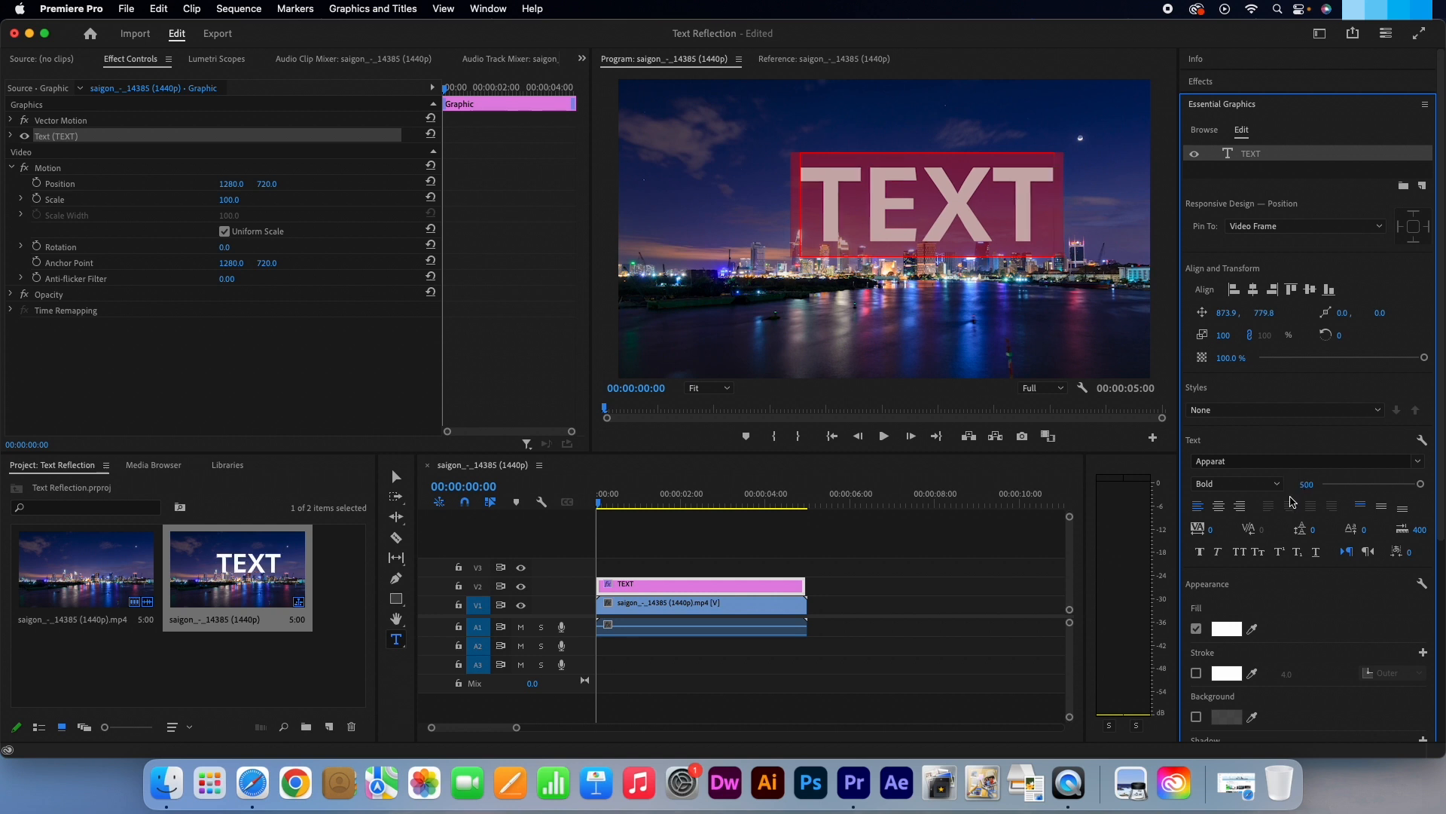
{"action": "left_click", "coordinate": [1254, 288]}
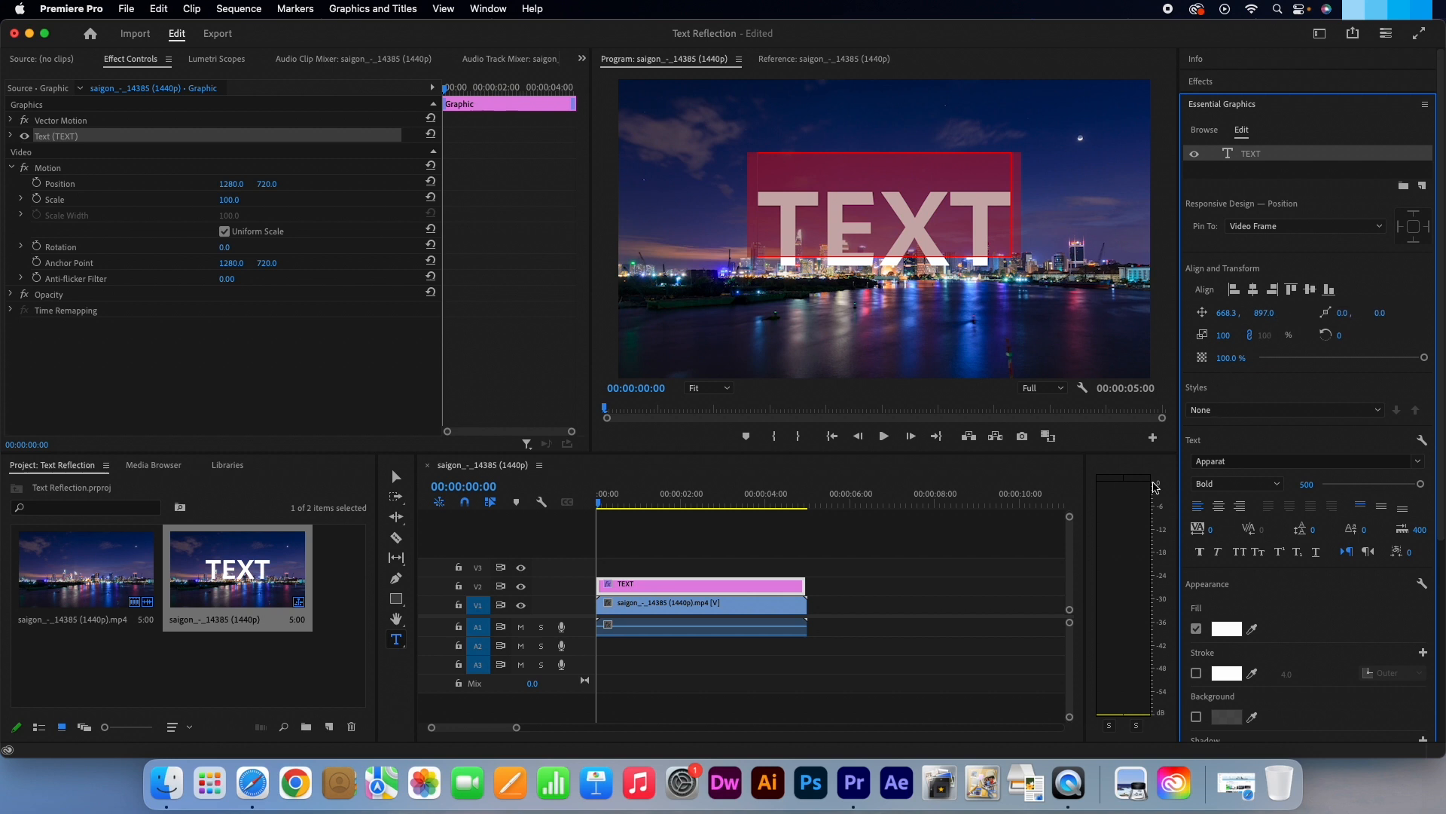
{"action": "mouse_move", "coordinate": [801, 583]}
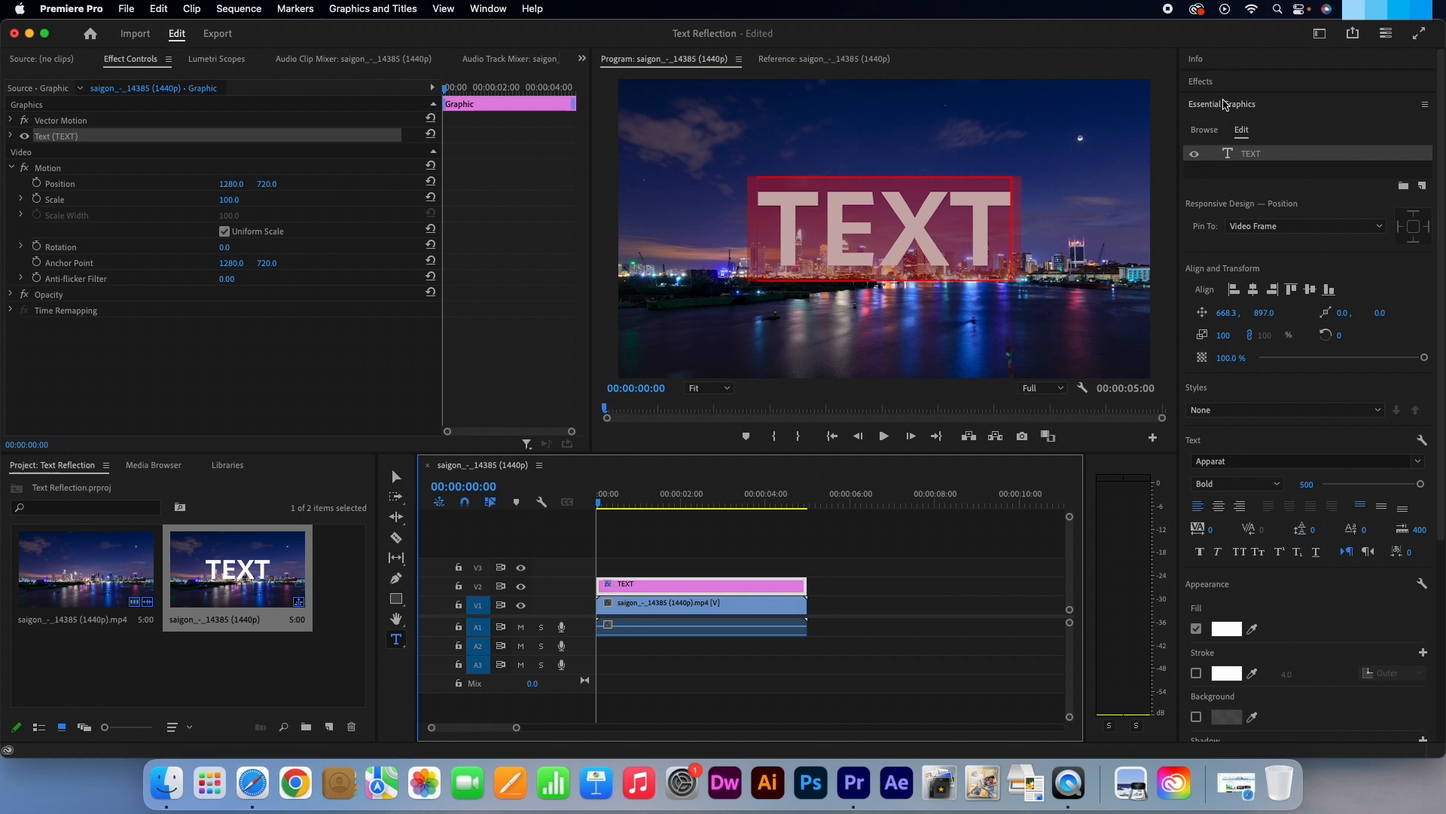
Find Track Matte Key in Effects and apply it to the city clip on V1.
{"action": "left_click", "coordinate": [1201, 82]}
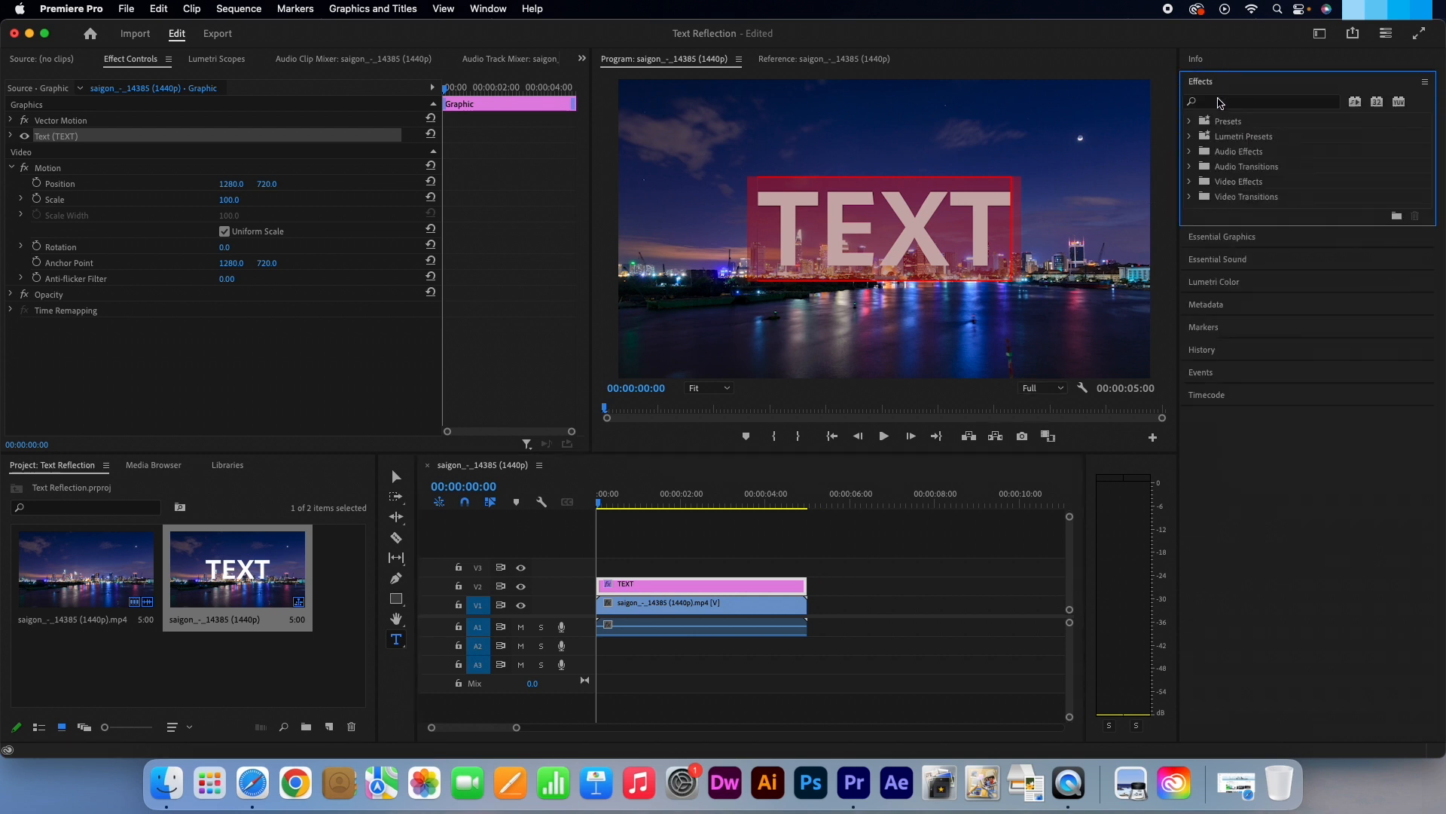
{"action": "left_click", "coordinate": [1273, 102]}
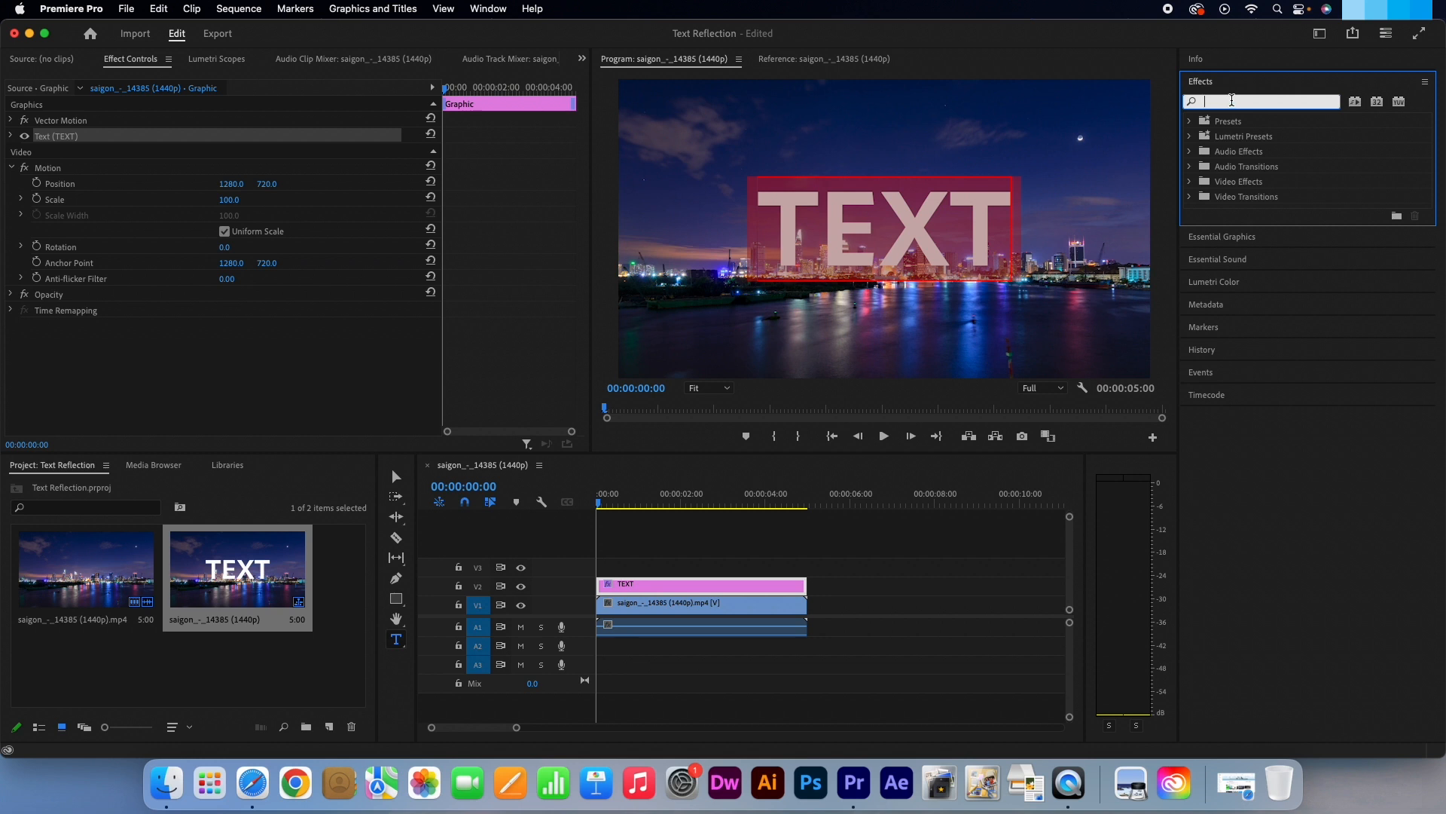
{"action": "type", "text": "track matte k"}
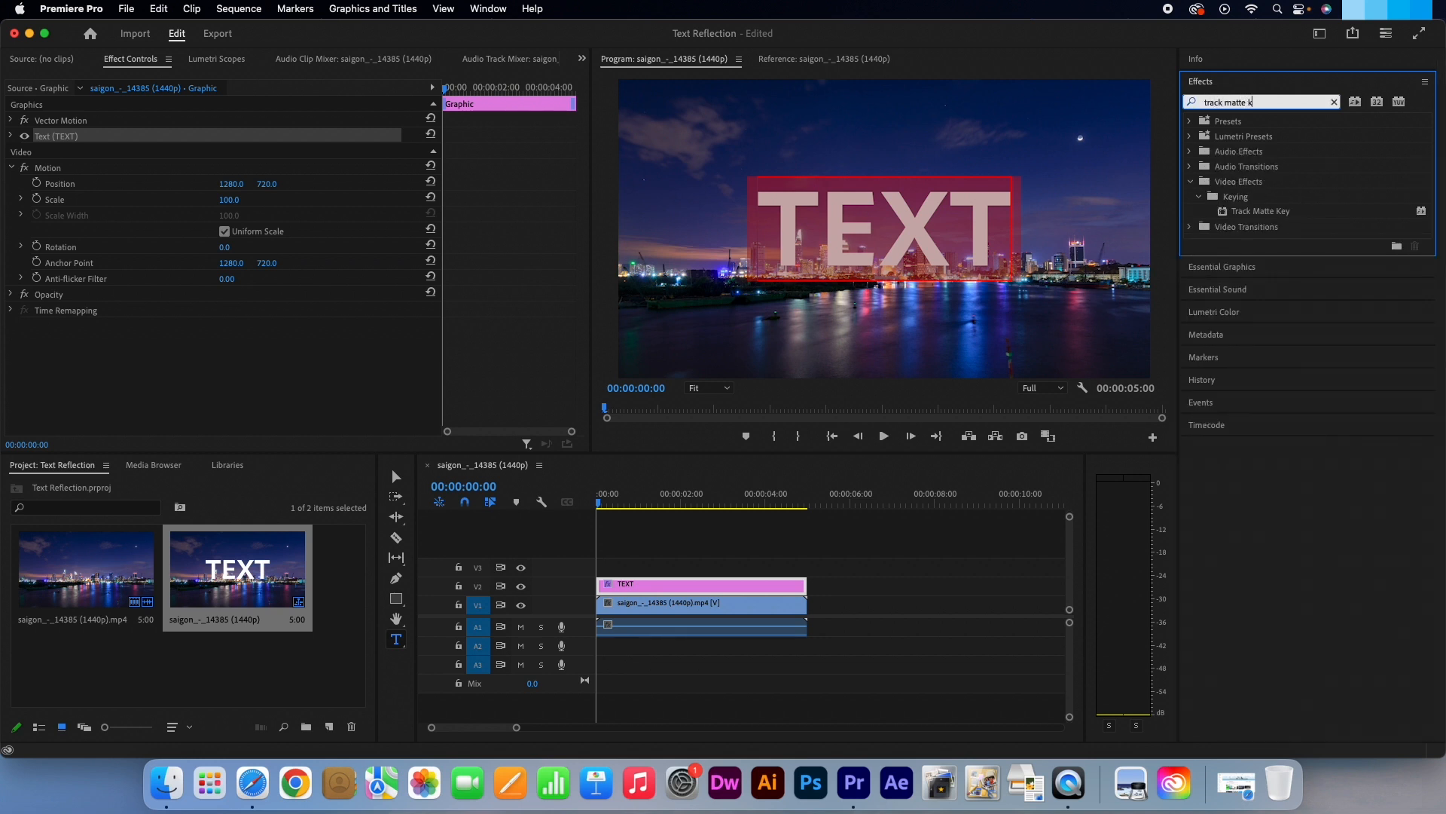
{"action": "type", "text": "ey"}
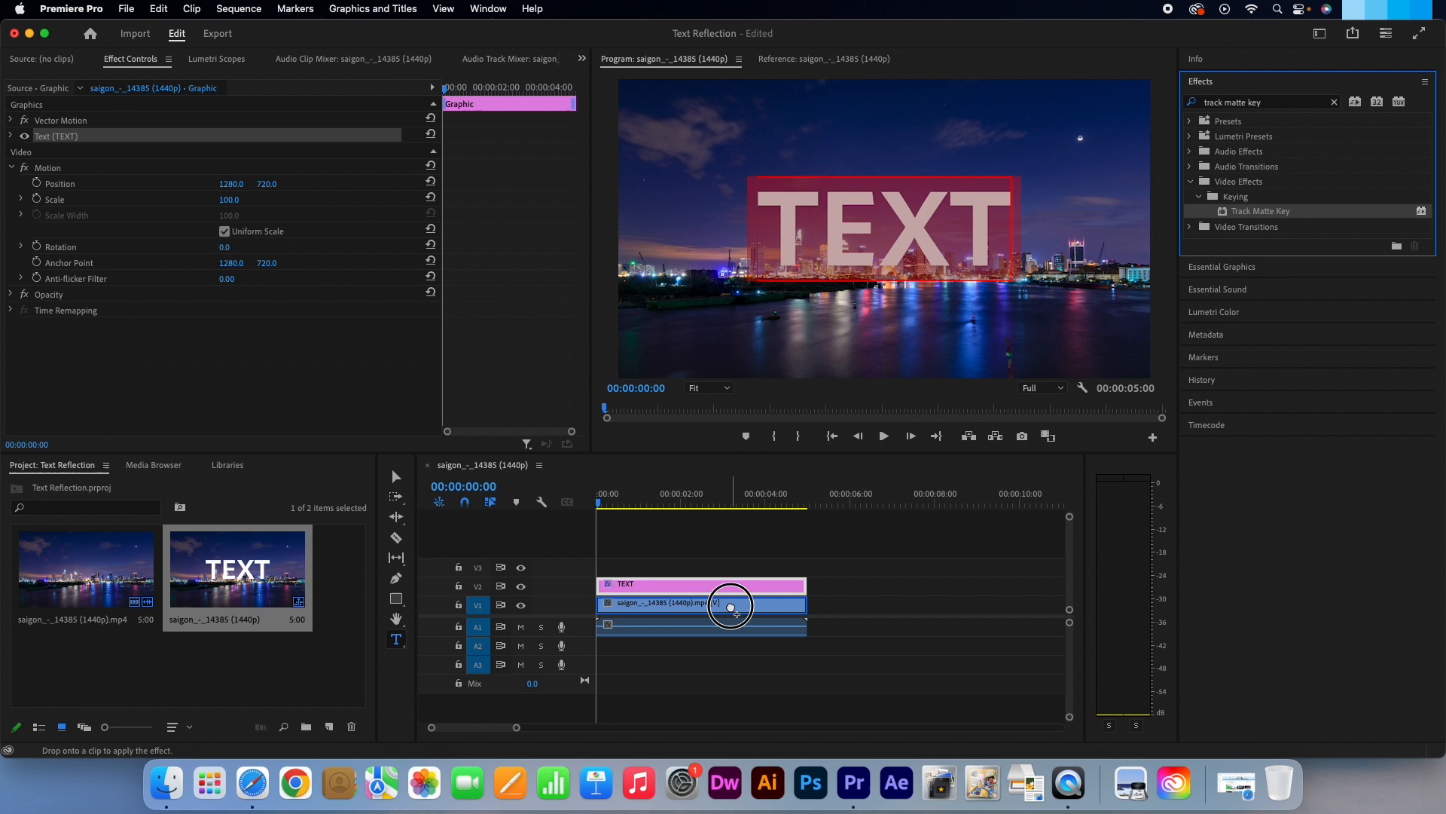
{"action": "left_click", "coordinate": [729, 603]}
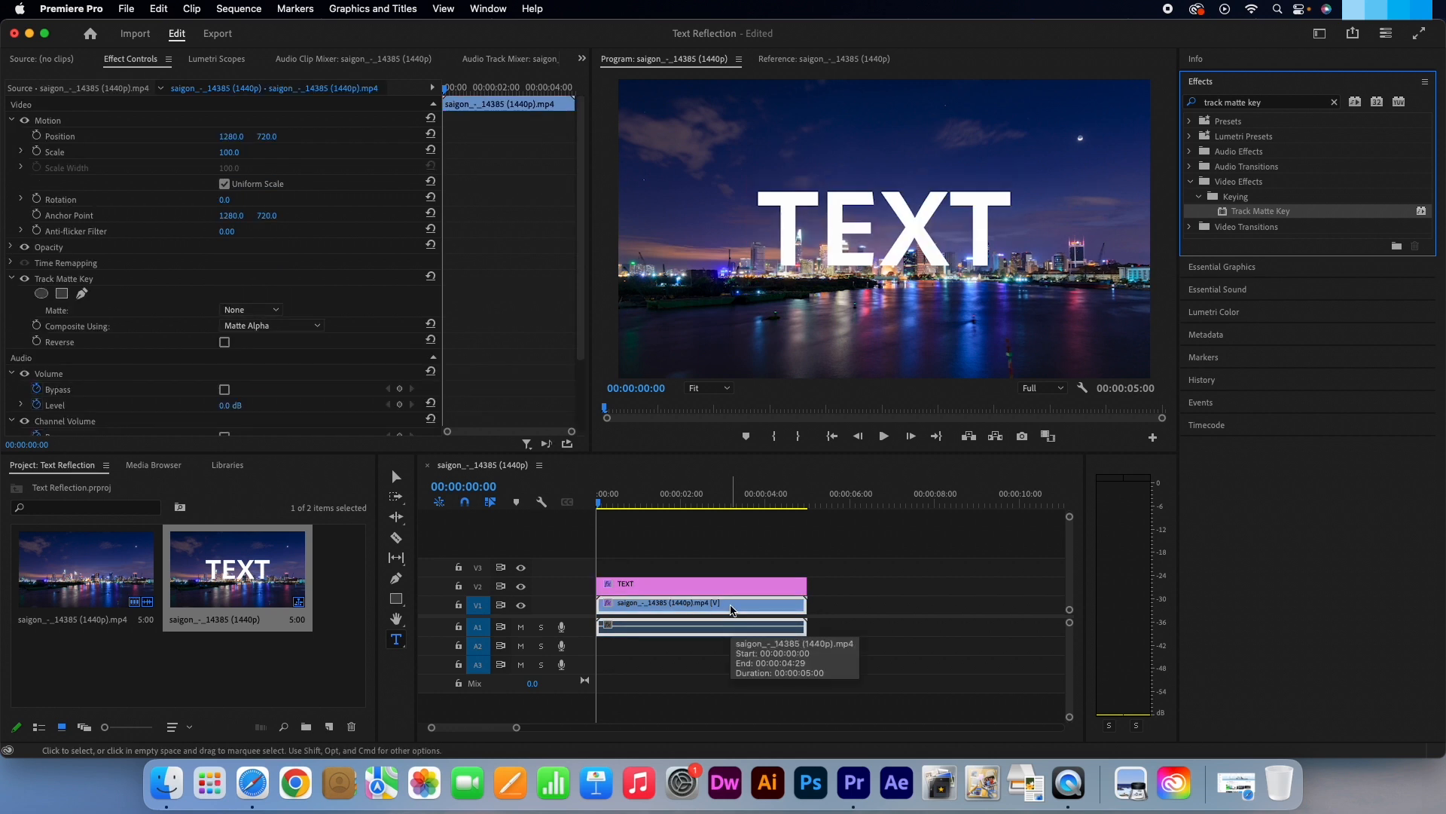
{"action": "mouse_move", "coordinate": [139, 325]}
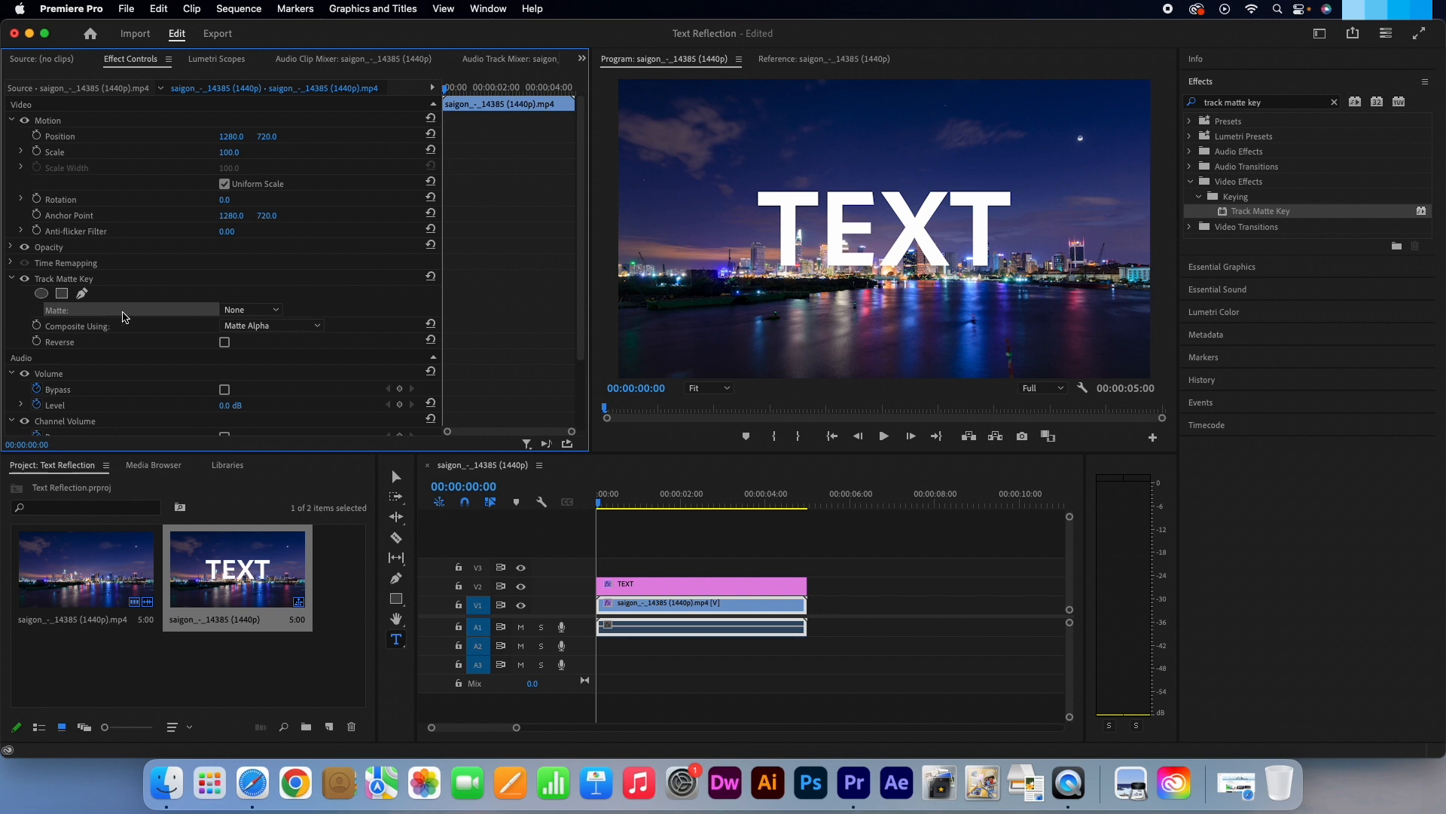
Set the Track Matte Key's matte source to Video 2, the title track.
{"action": "left_click", "coordinate": [250, 309]}
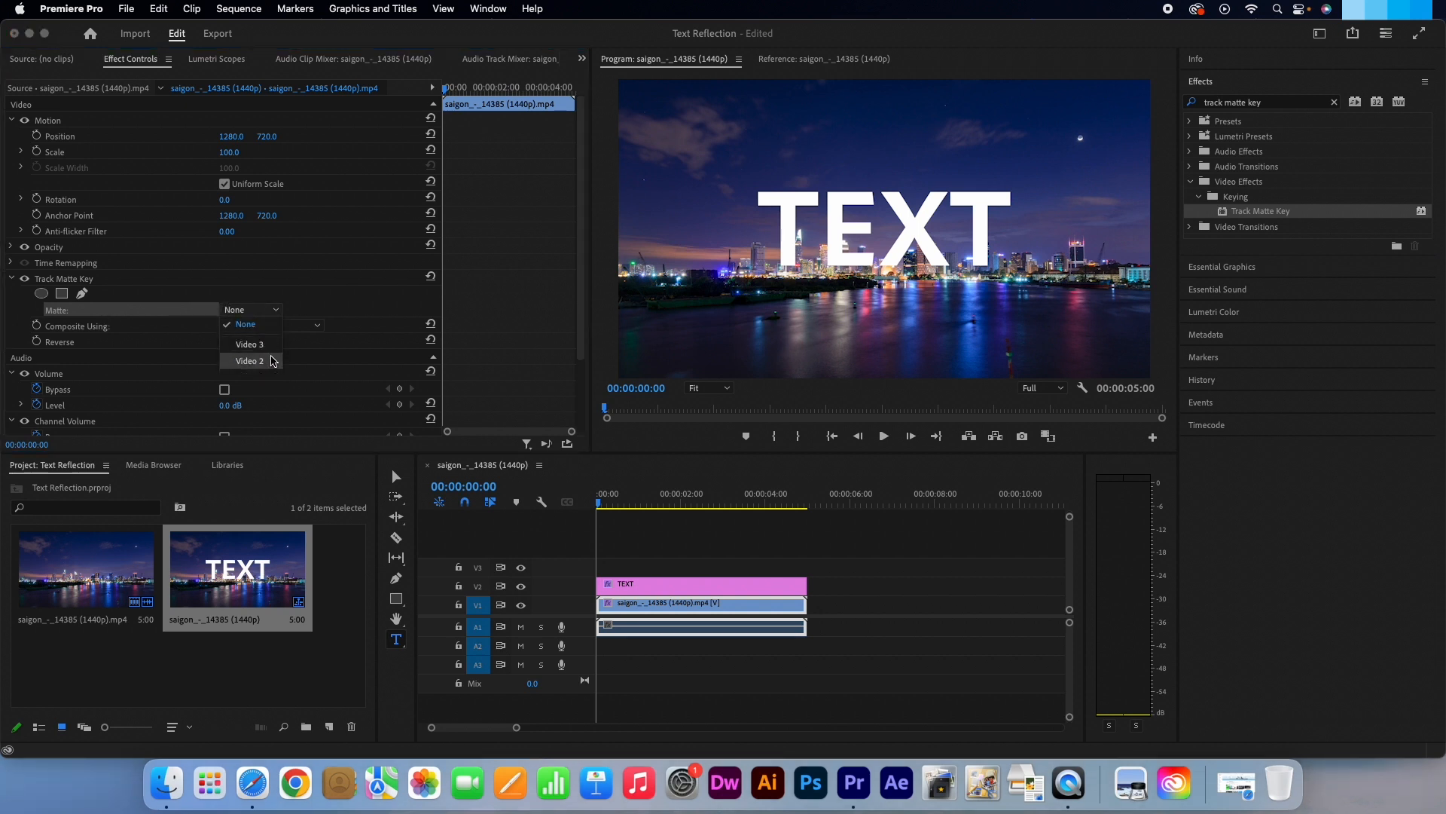
{"action": "left_click", "coordinate": [250, 360]}
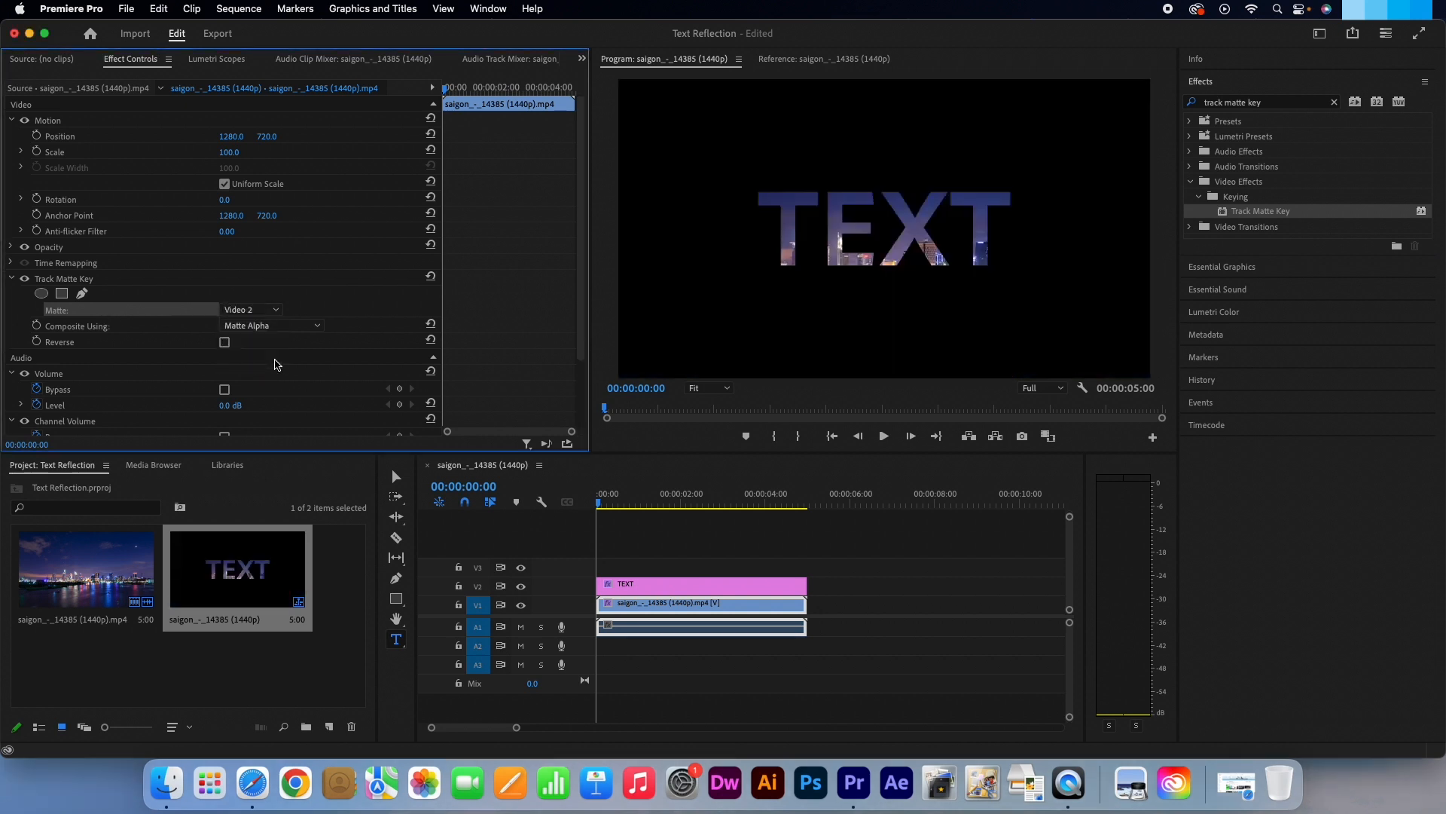
{"action": "mouse_move", "coordinate": [706, 335]}
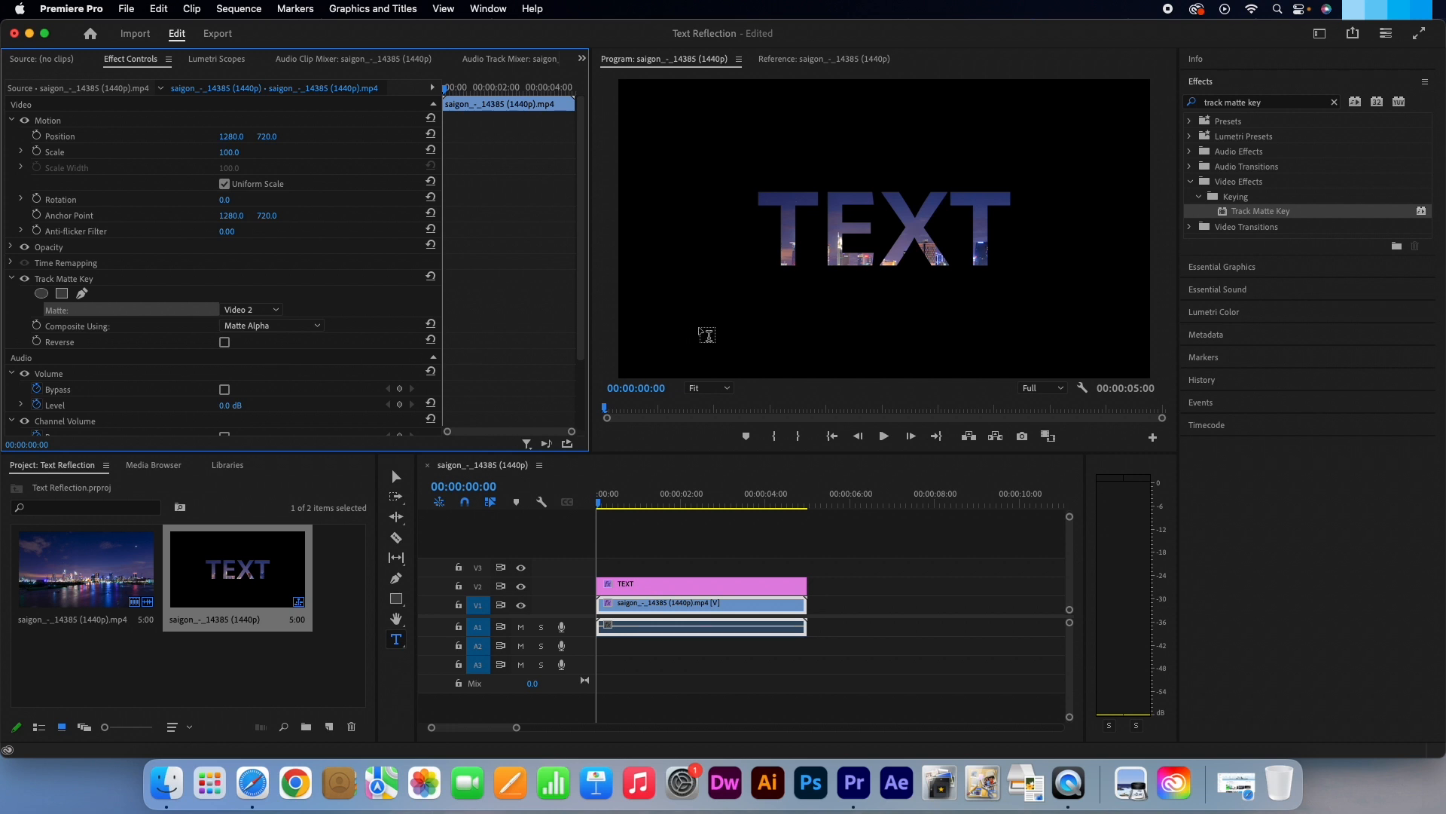
{"action": "mouse_move", "coordinate": [477, 597]}
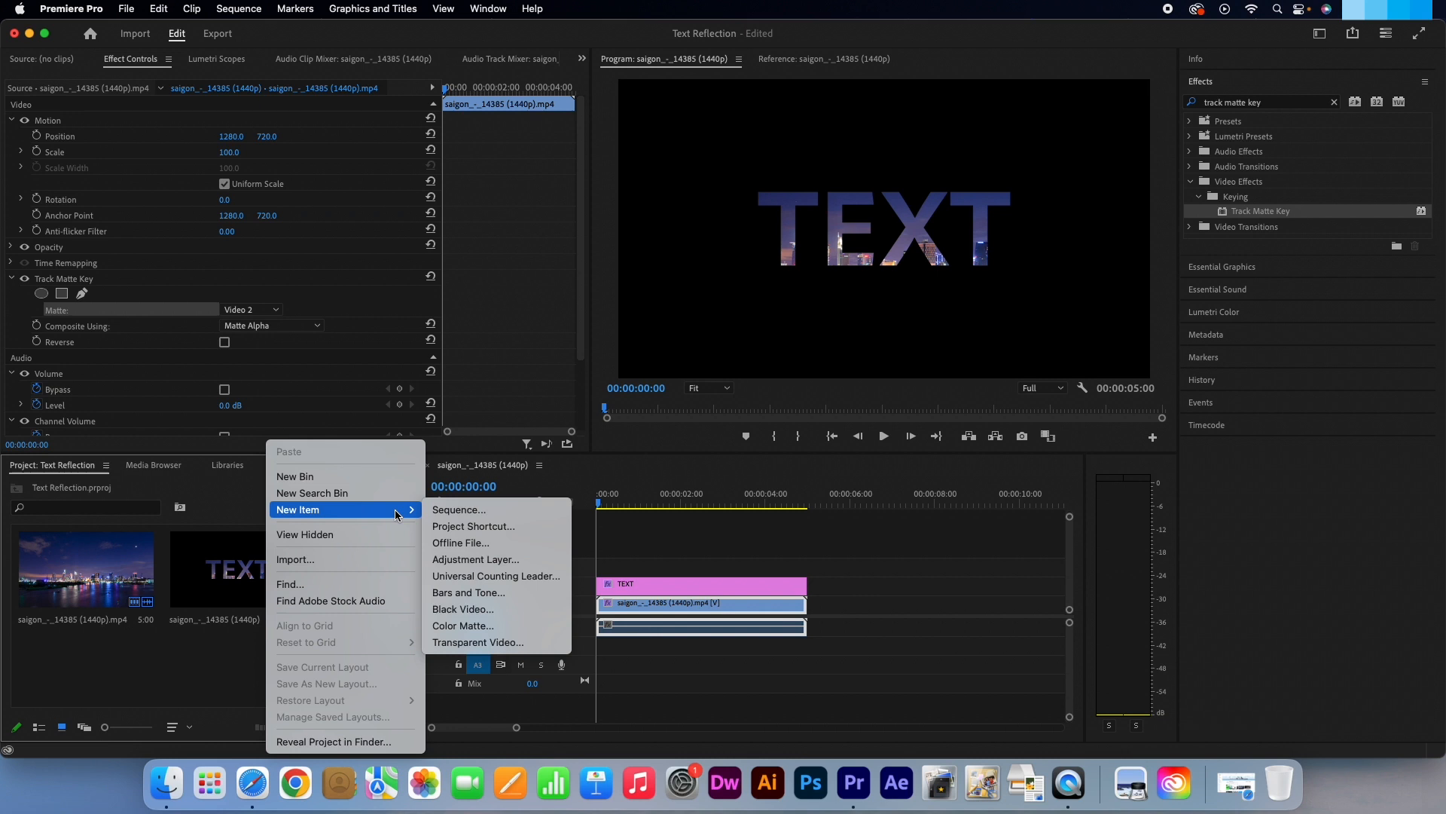
{"action": "mouse_move", "coordinate": [538, 563]}
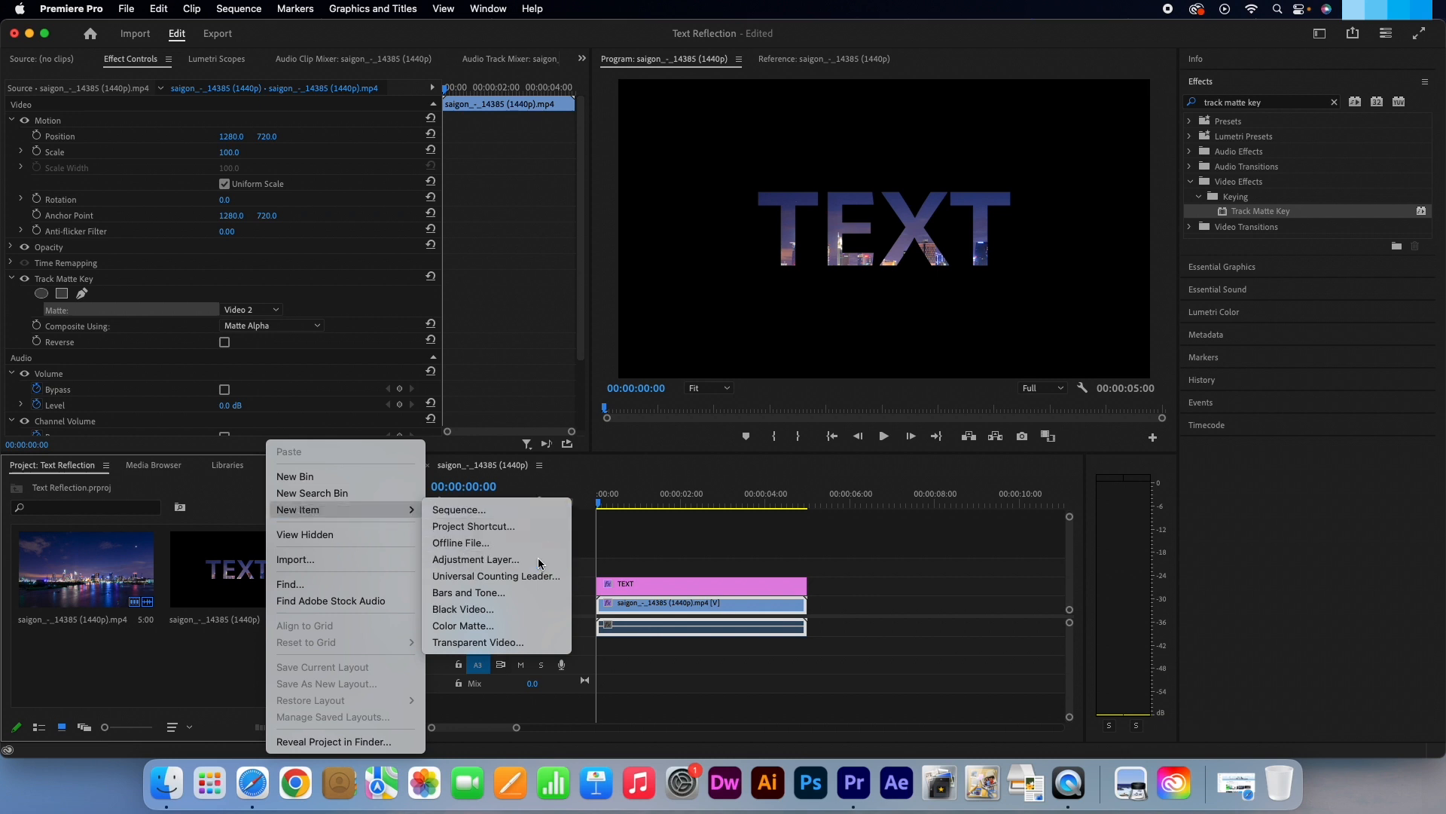
Create a new adjustment layer with default settings for the track above TEXT.
{"action": "left_click", "coordinate": [475, 559]}
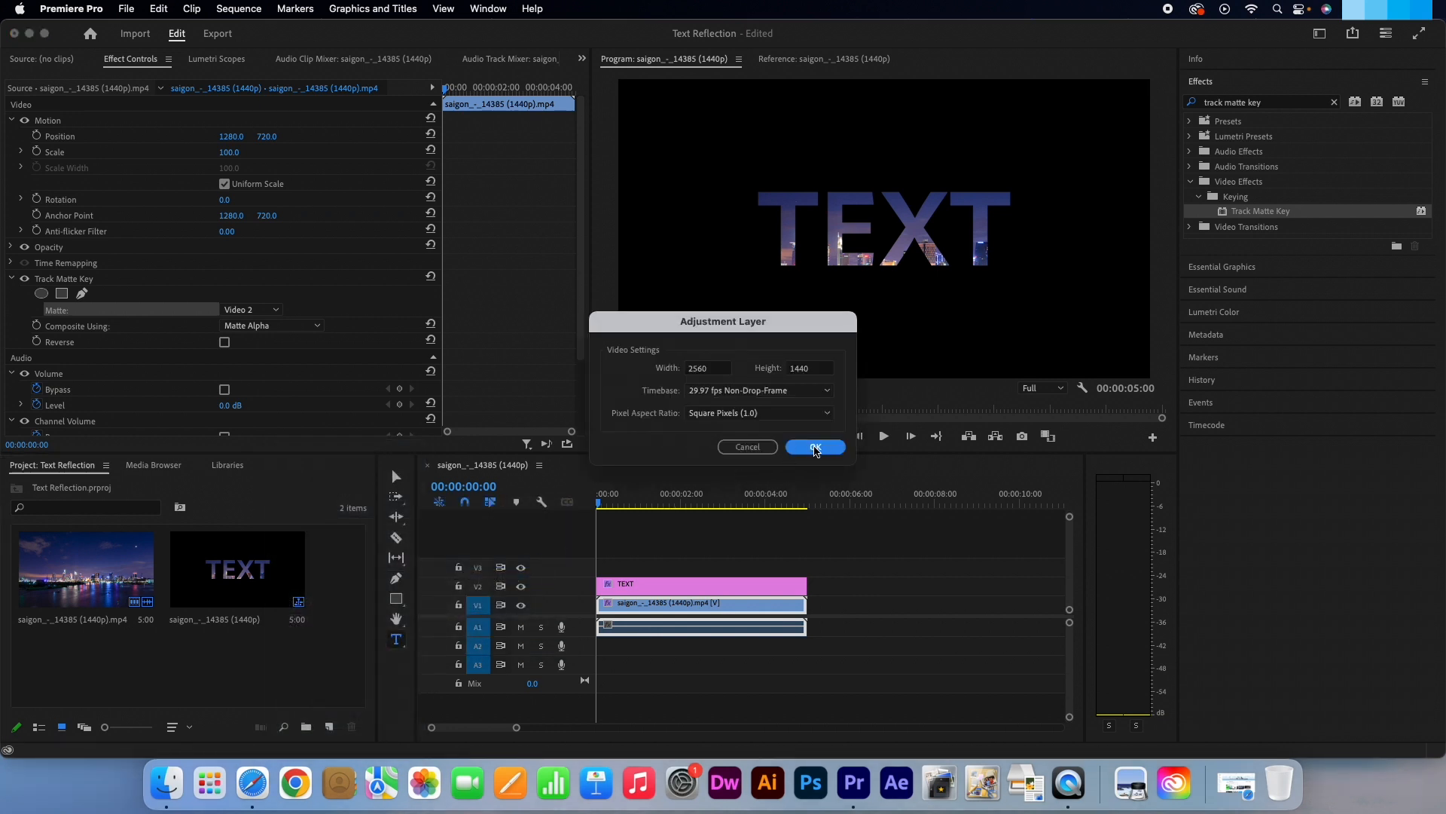
{"action": "left_click", "coordinate": [815, 447]}
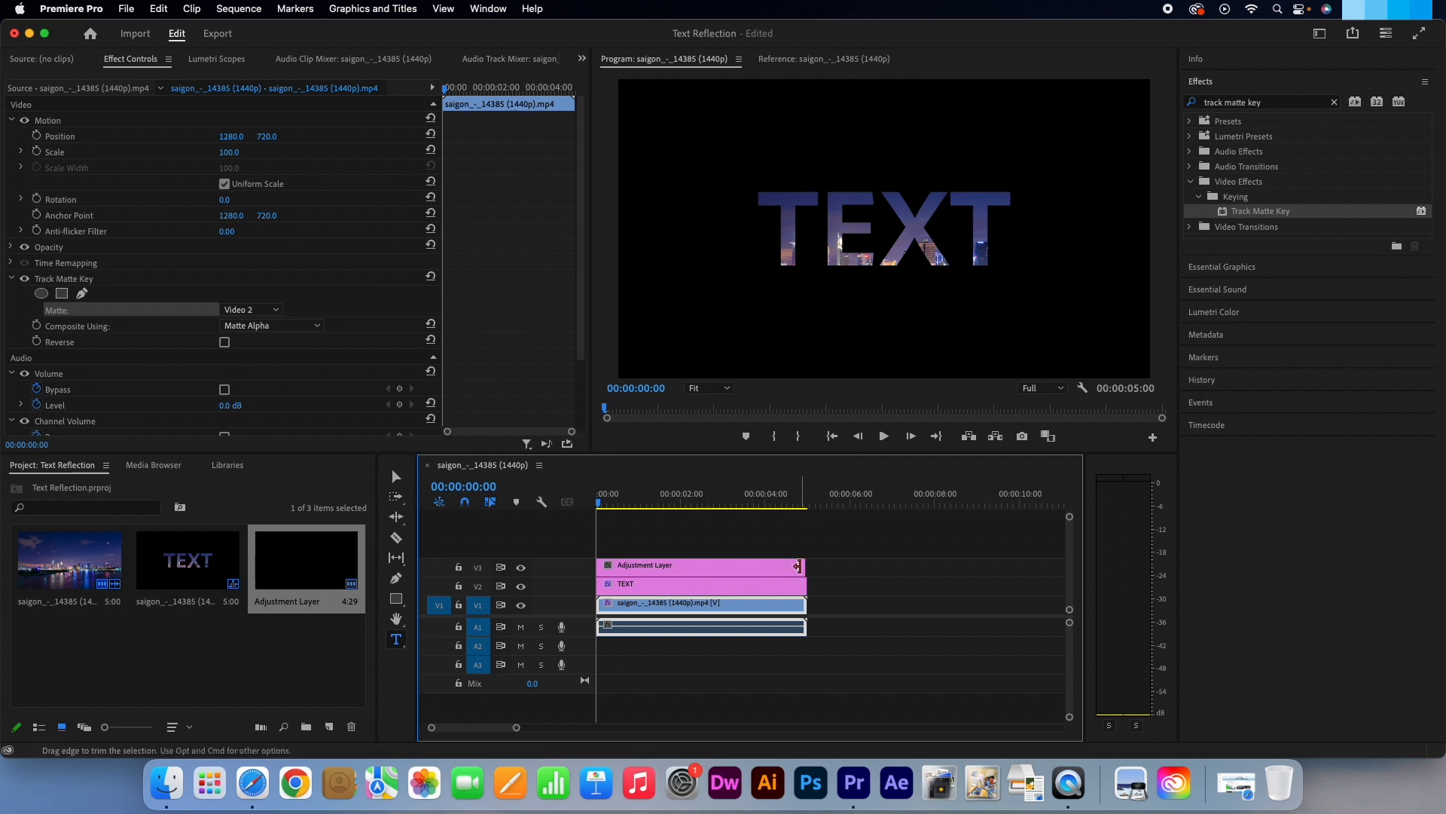
Apply the Mirror effect to the adjustment layer and select it to move its centre.
{"action": "left_click", "coordinate": [922, 560]}
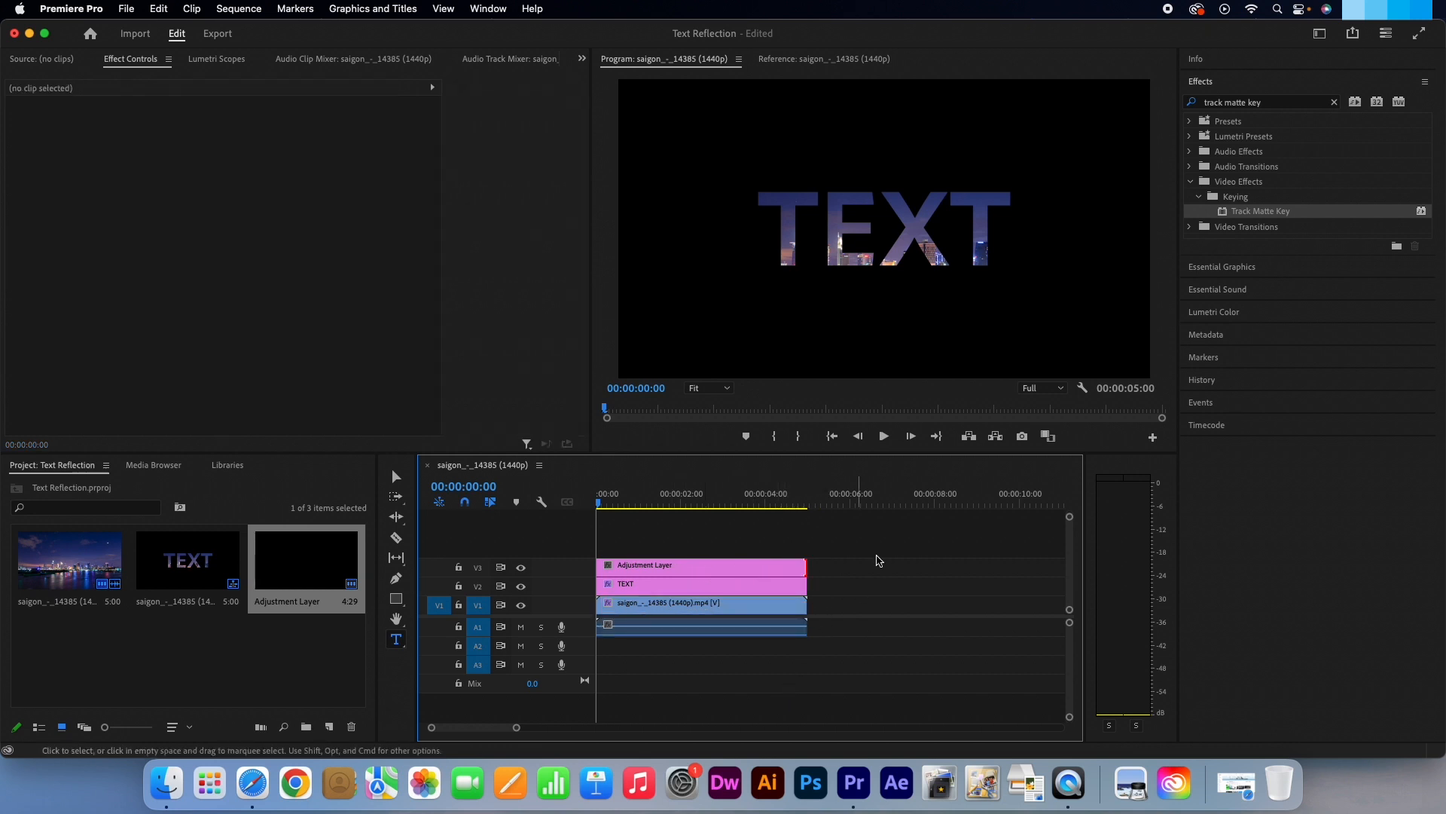
{"action": "left_click", "coordinate": [1332, 102]}
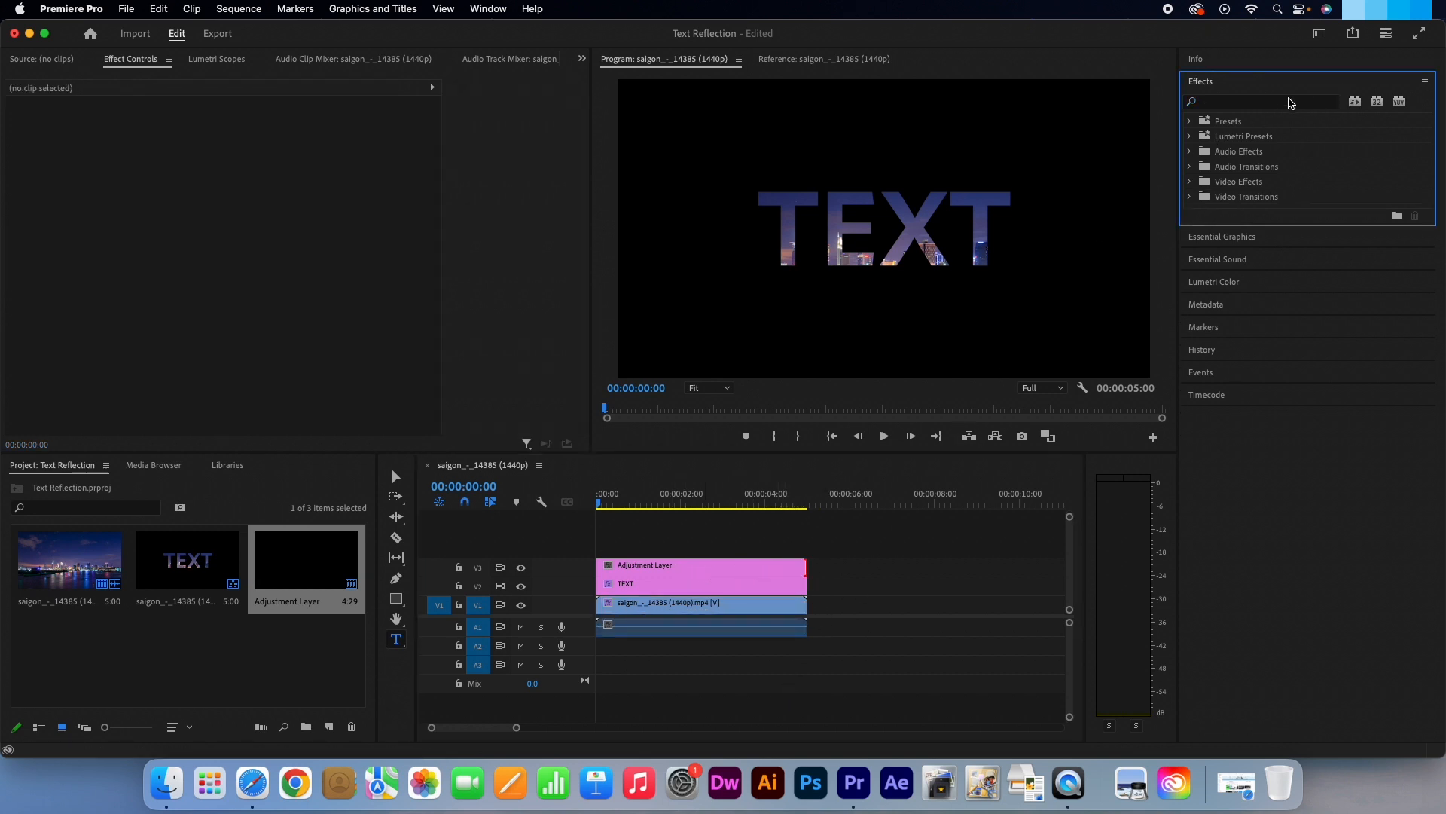
{"action": "type", "text": "m"}
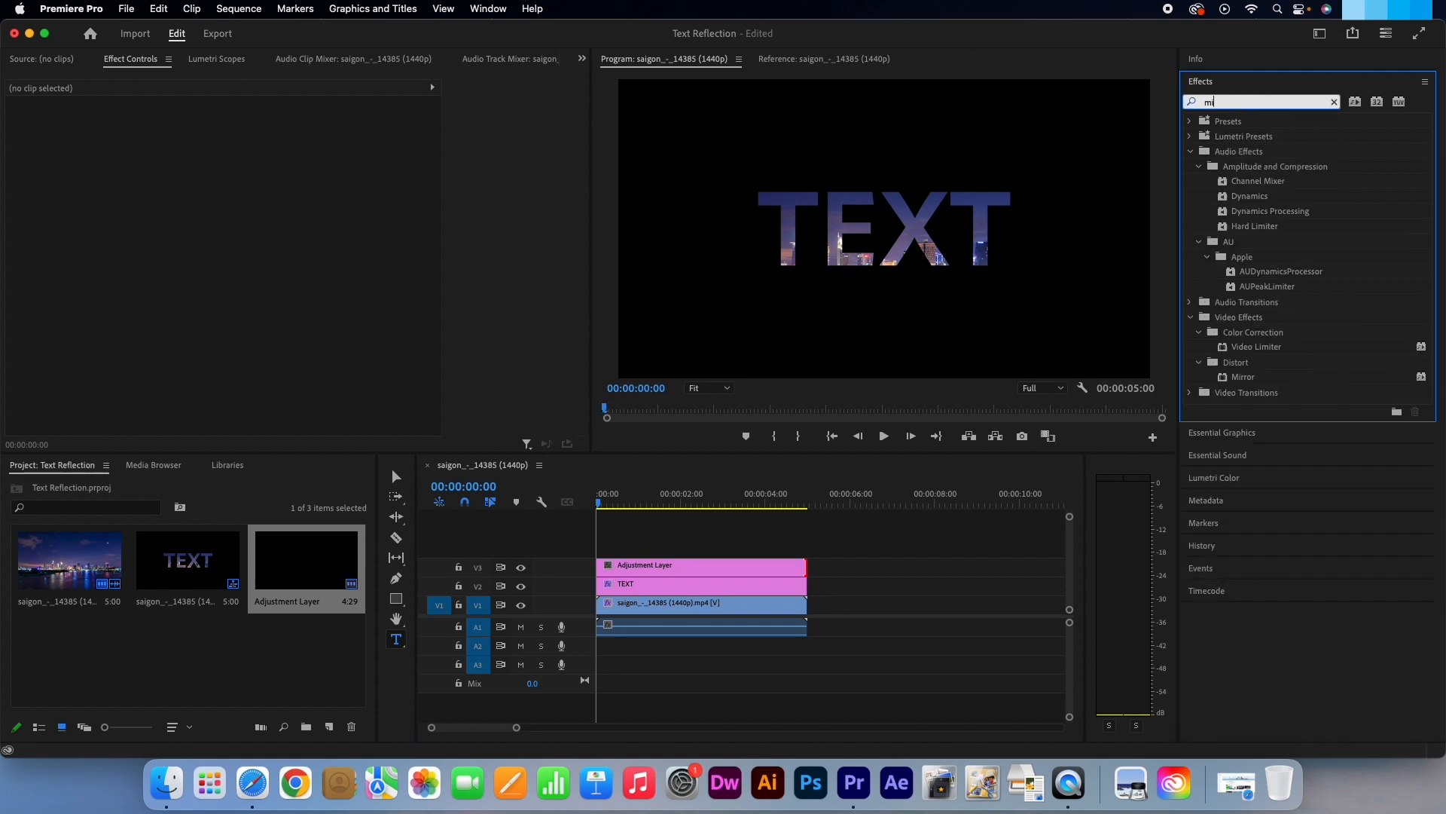
{"action": "type", "text": "irror"}
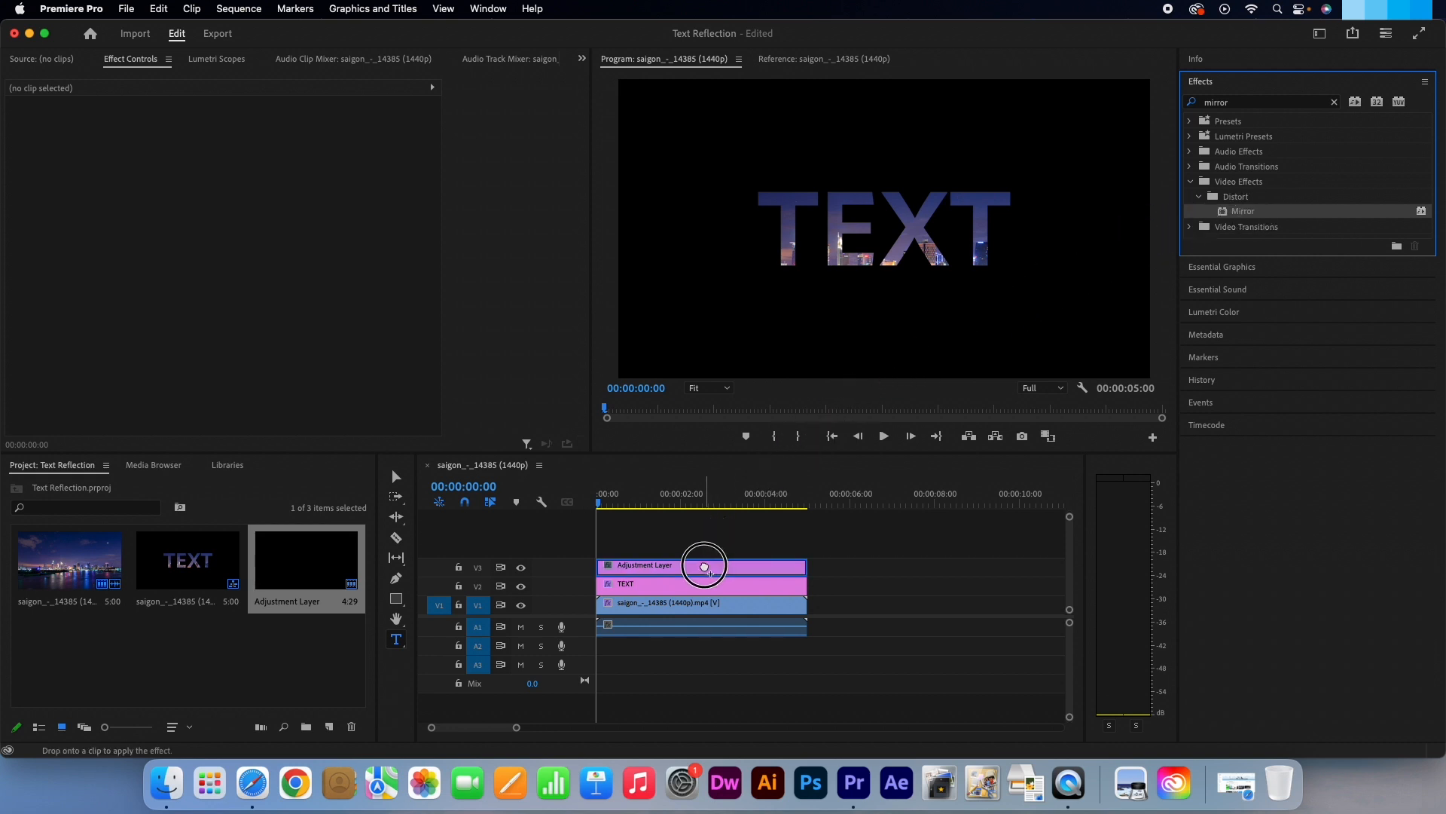
{"action": "left_click", "coordinate": [701, 564]}
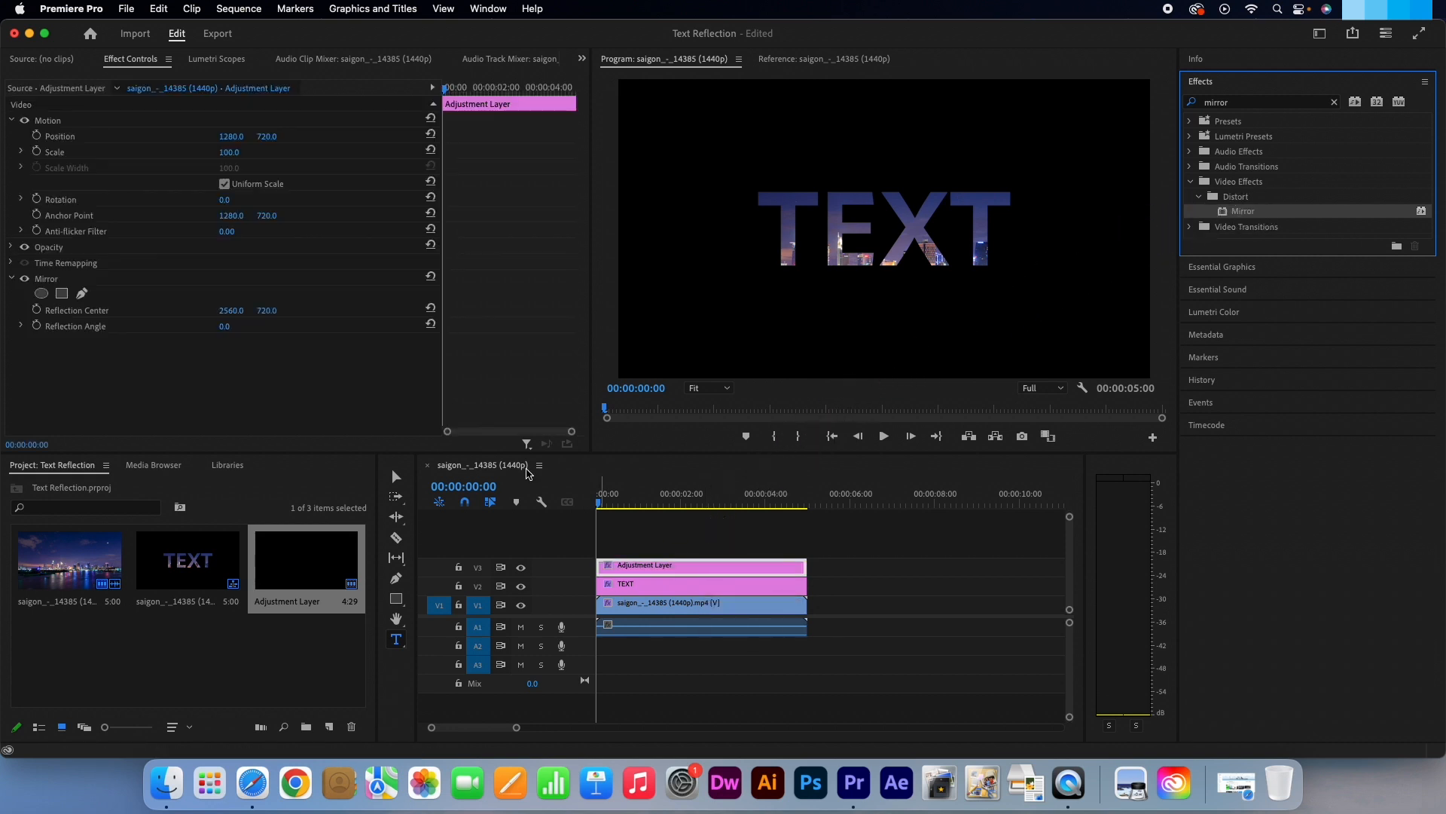
{"action": "left_click", "coordinate": [45, 279]}
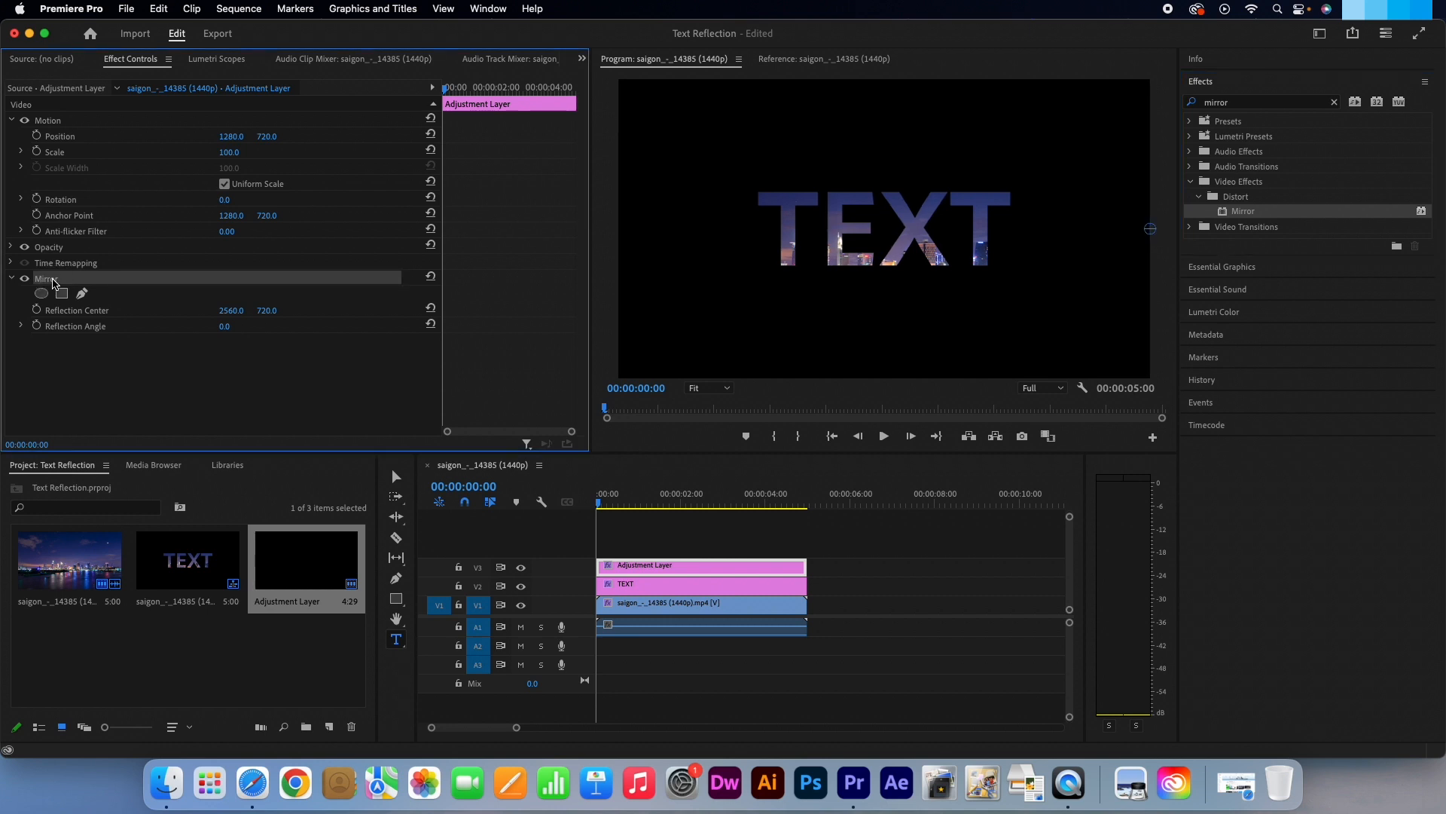
{"action": "mouse_move", "coordinate": [1084, 249]}
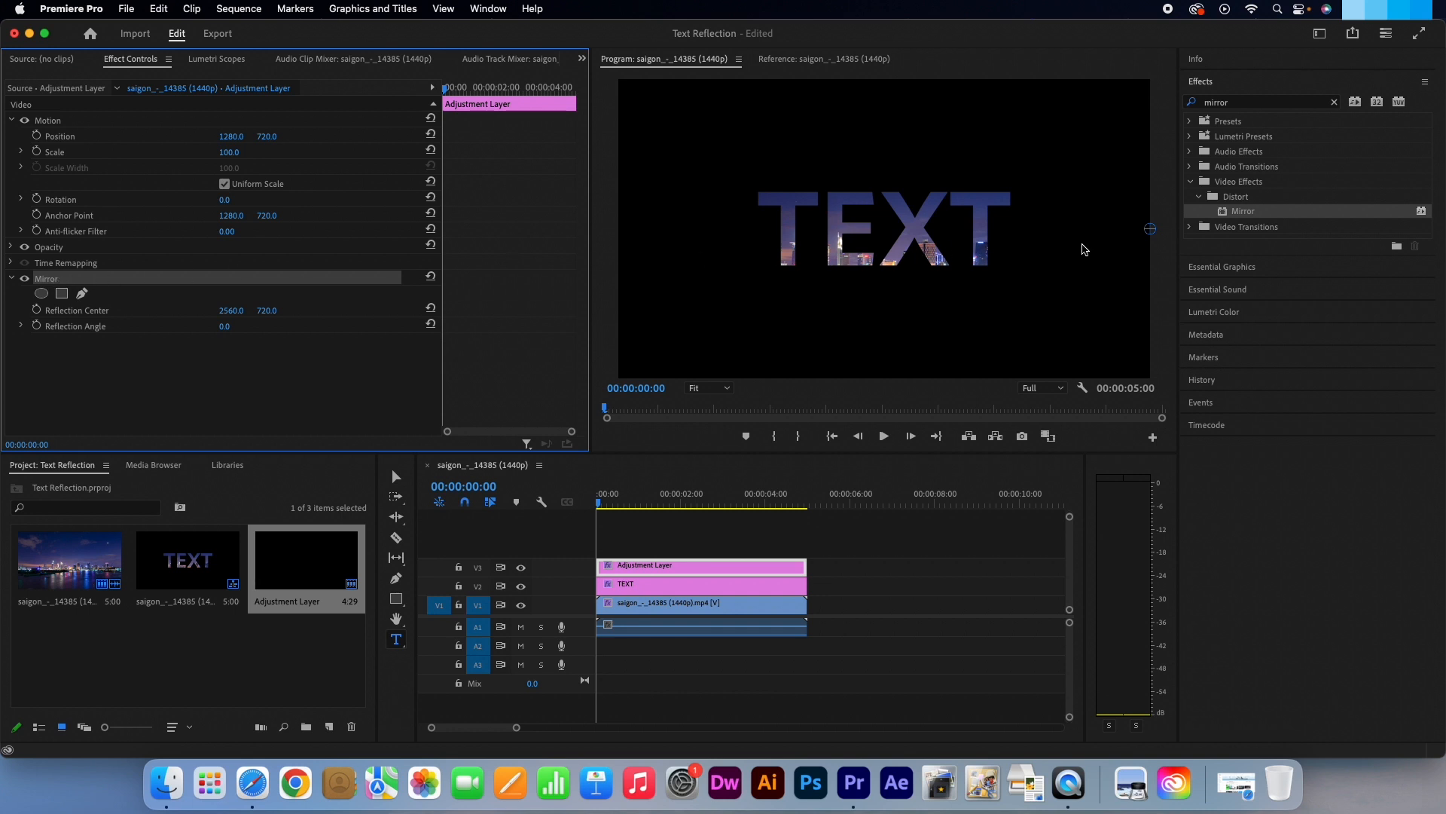
{"action": "mouse_move", "coordinate": [1154, 238]}
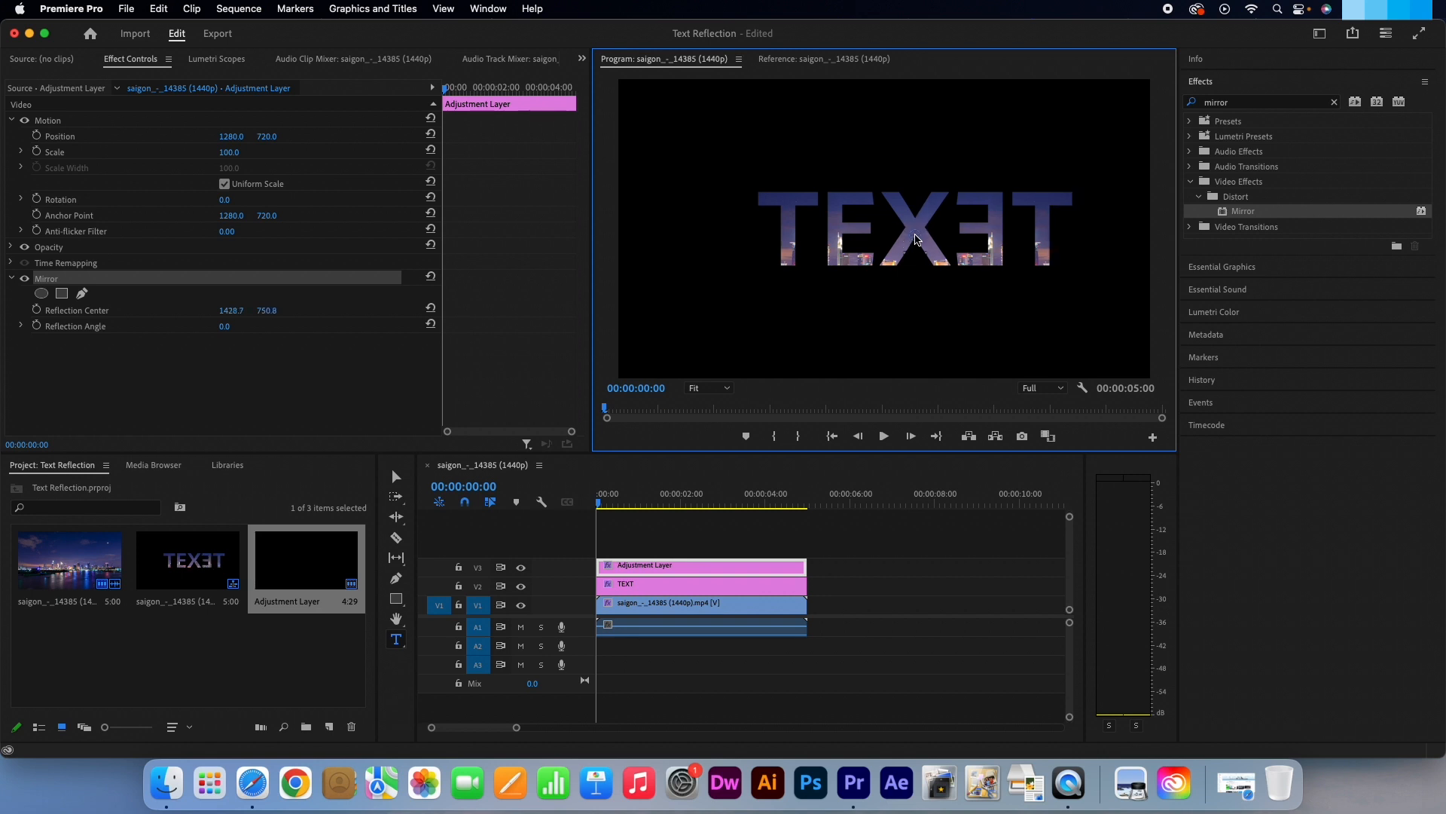
{"action": "mouse_move", "coordinate": [198, 334]}
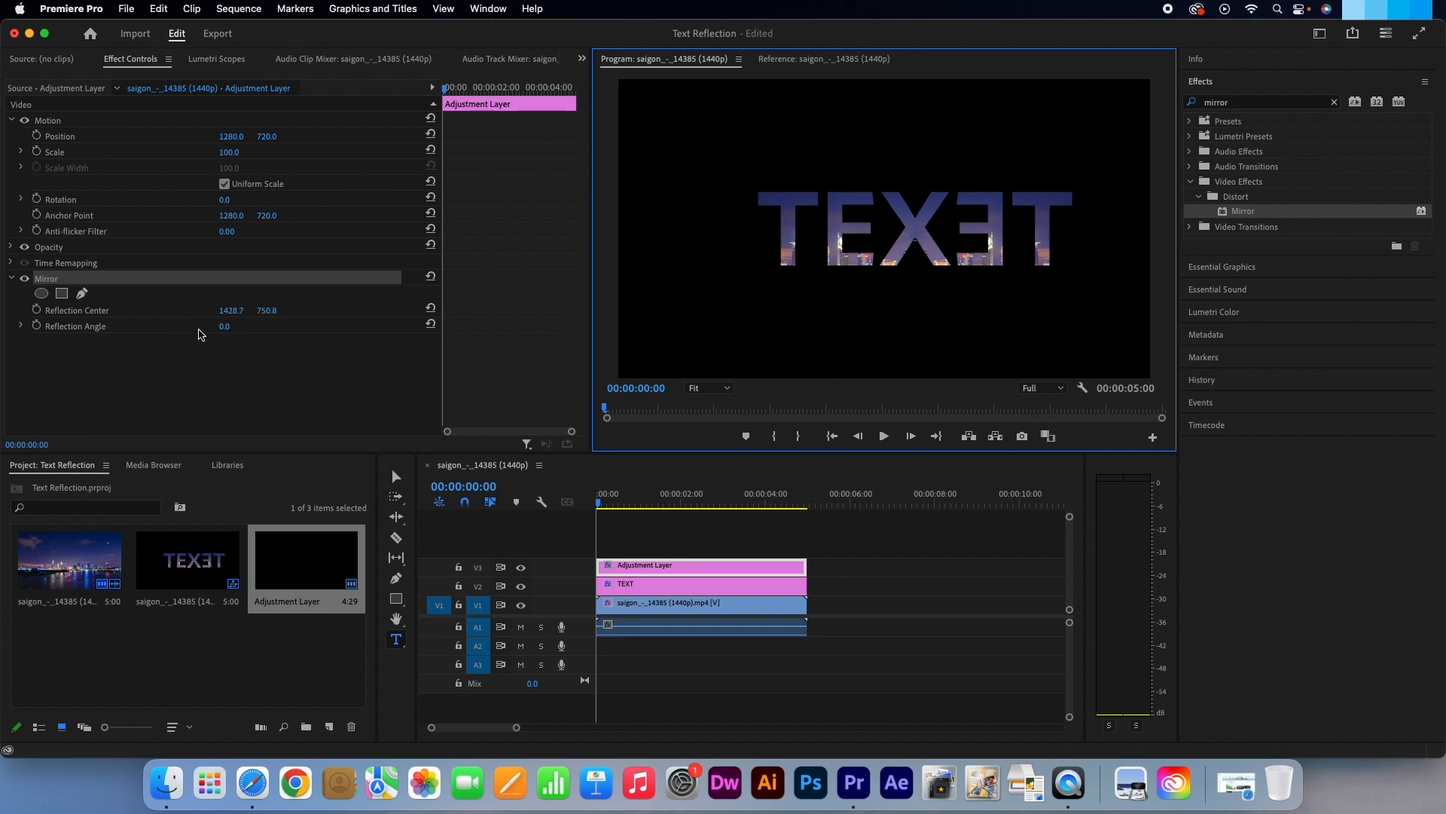
Set the Mirror reflection angle to 90° so TEXT reflects downward.
{"action": "left_click", "coordinate": [229, 326]}
{"action": "type", "text": "90"}
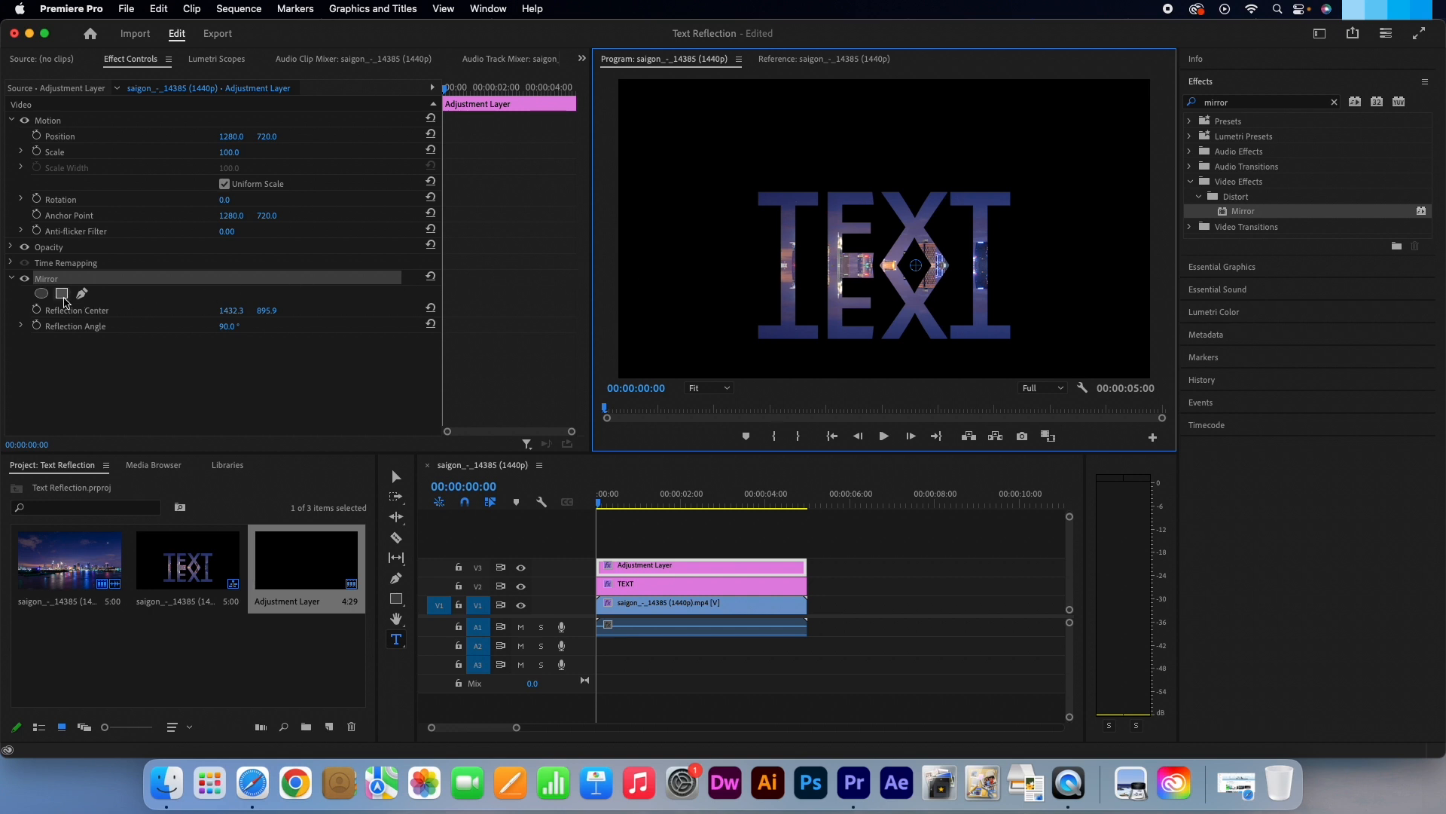
Add a rectangular mask to the Mirror effect around the title and reflection.
{"action": "left_click", "coordinate": [62, 293]}
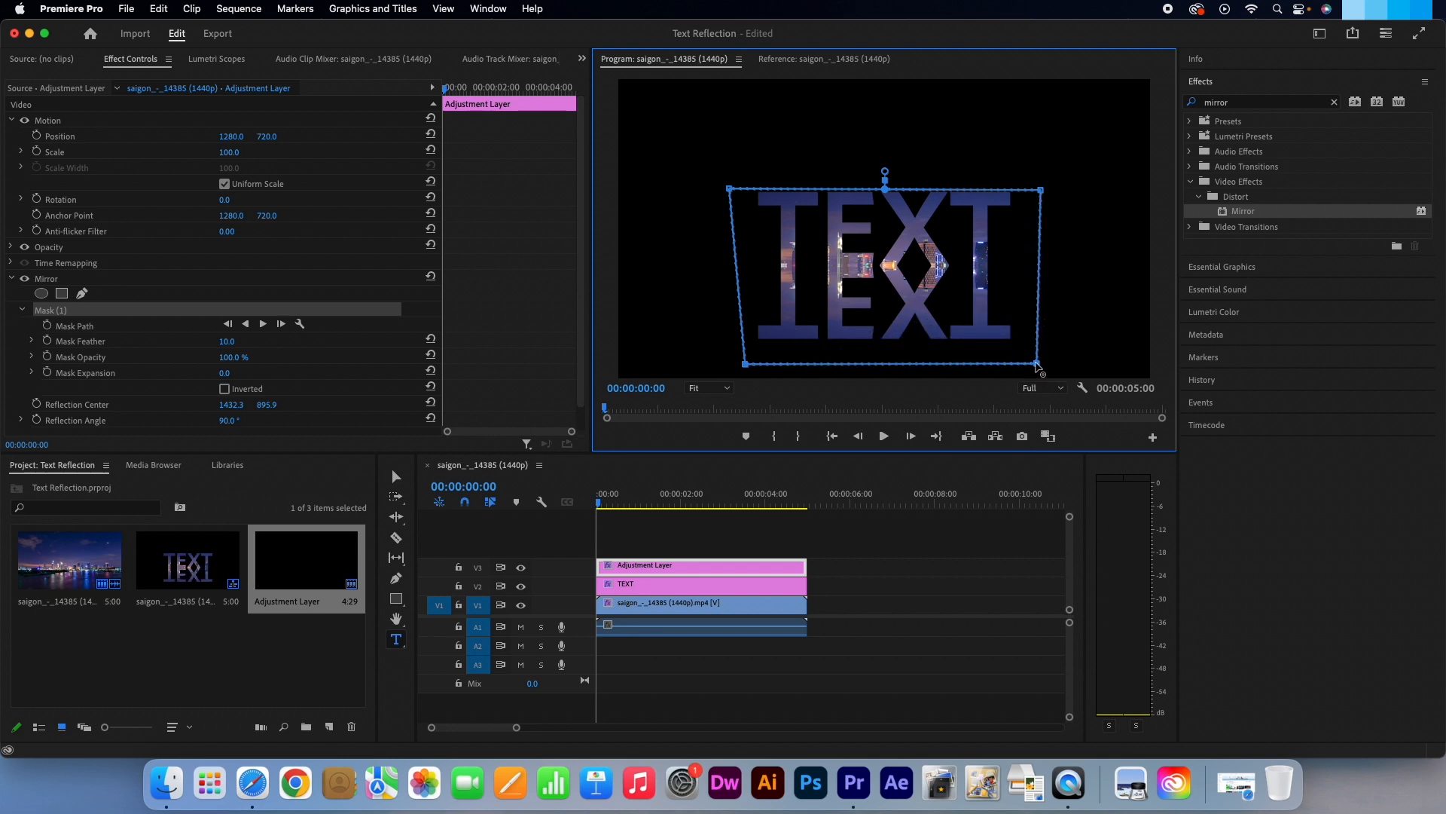
{"action": "mouse_move", "coordinate": [246, 350]}
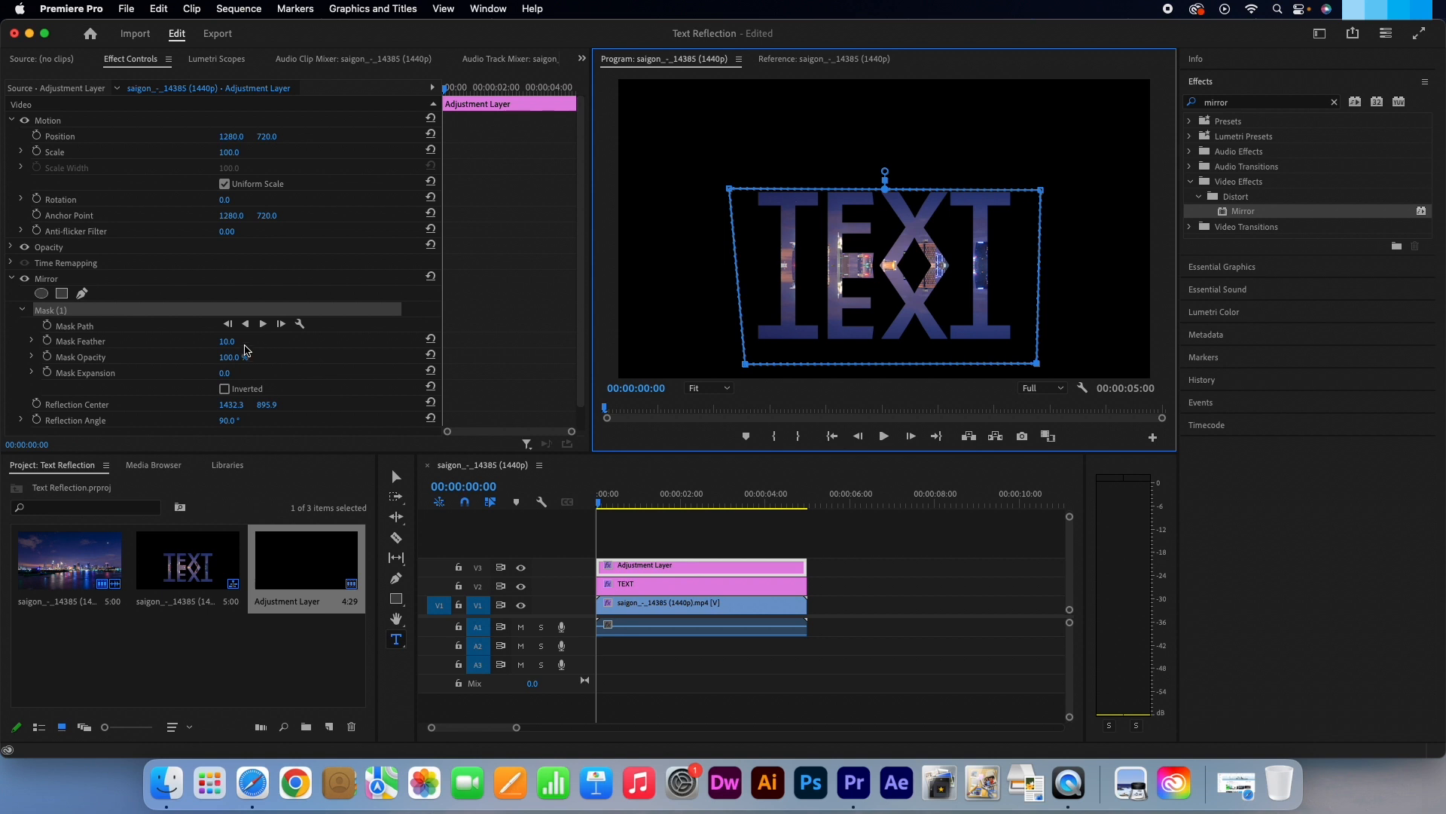
{"action": "mouse_move", "coordinate": [157, 351]}
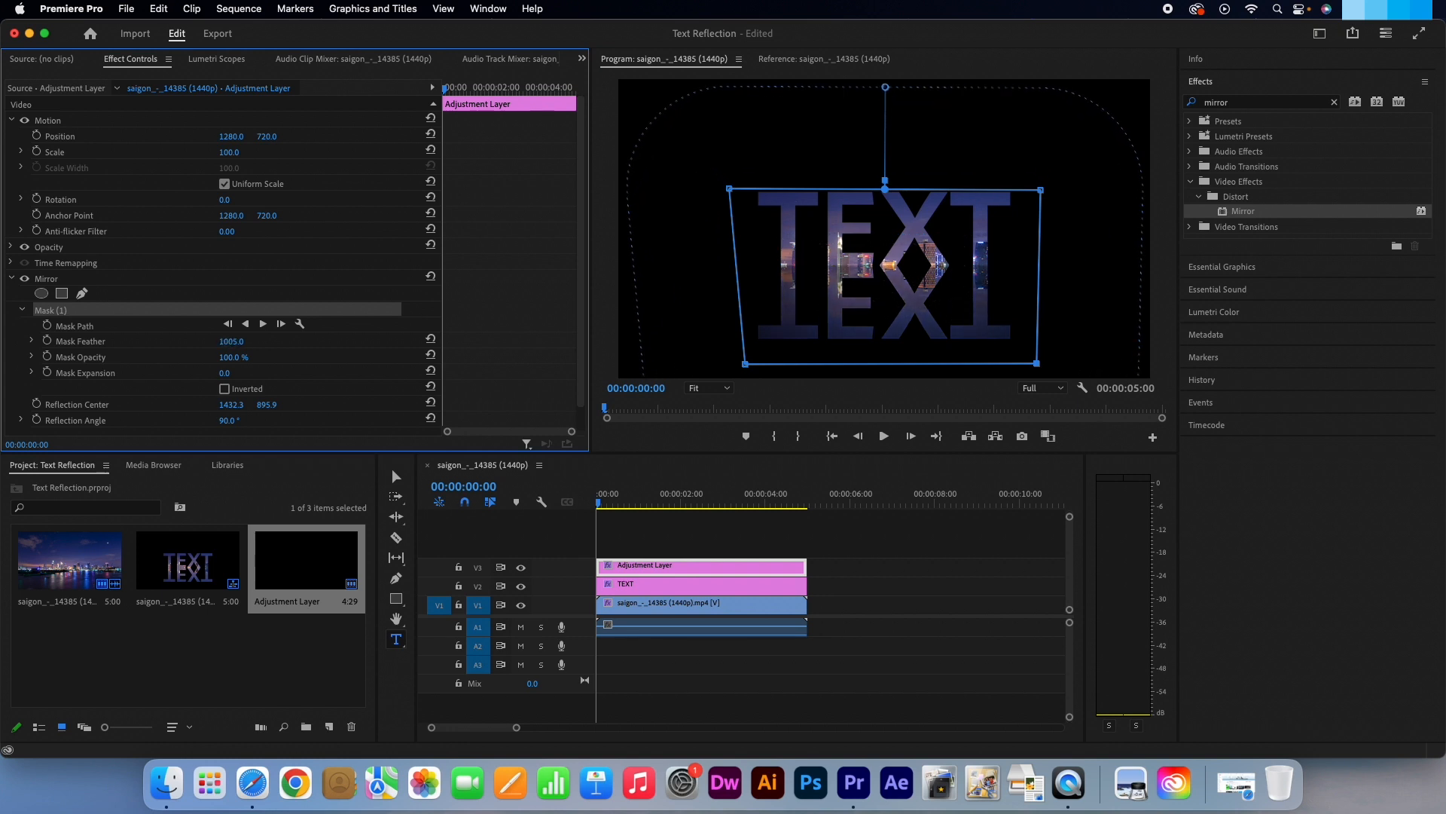
Raise the mask feather to about 1379 so the reflection fades into black.
{"action": "left_click_drag", "start_coordinate": [230, 340], "coordinate": [267, 340]}
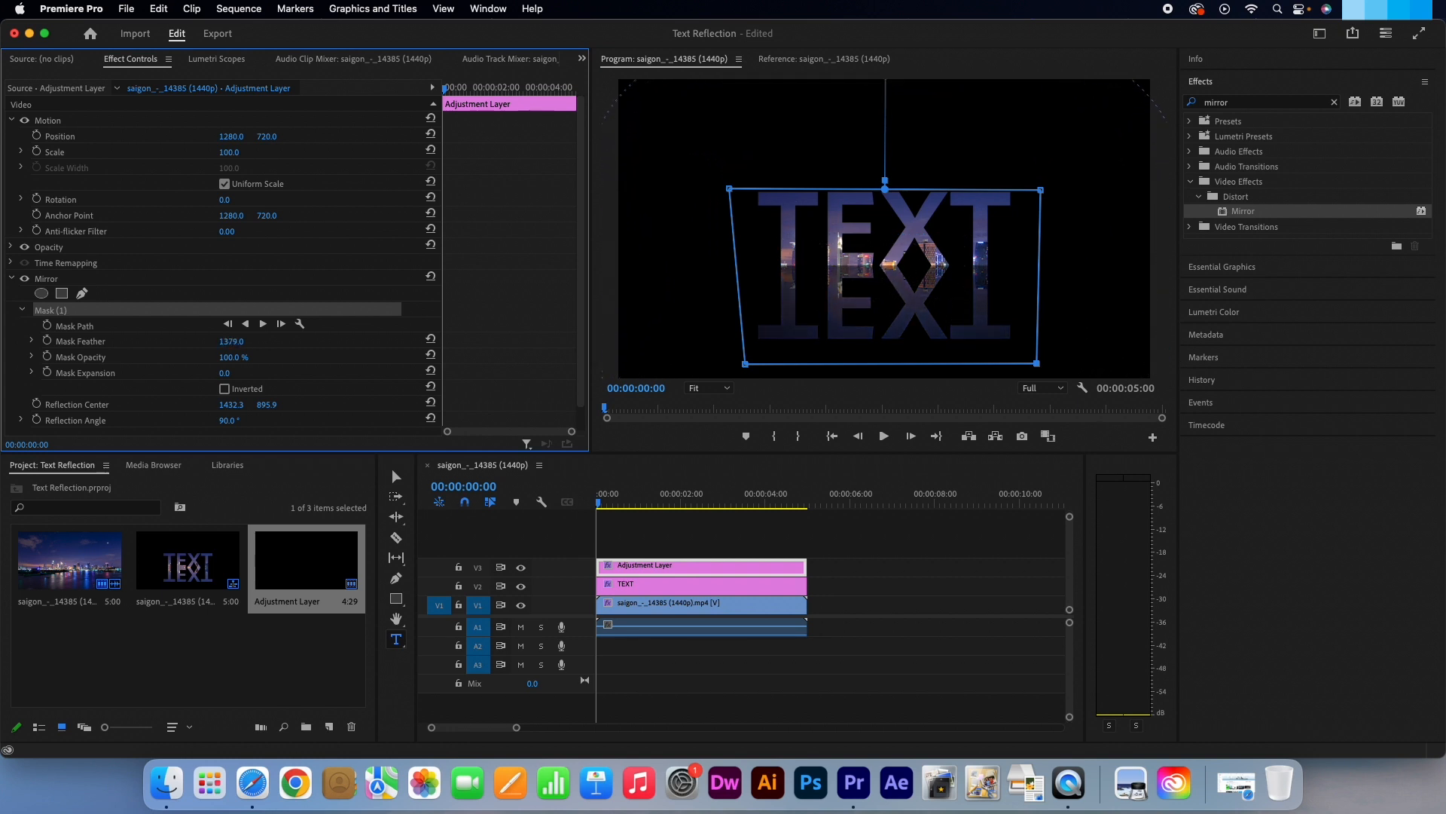